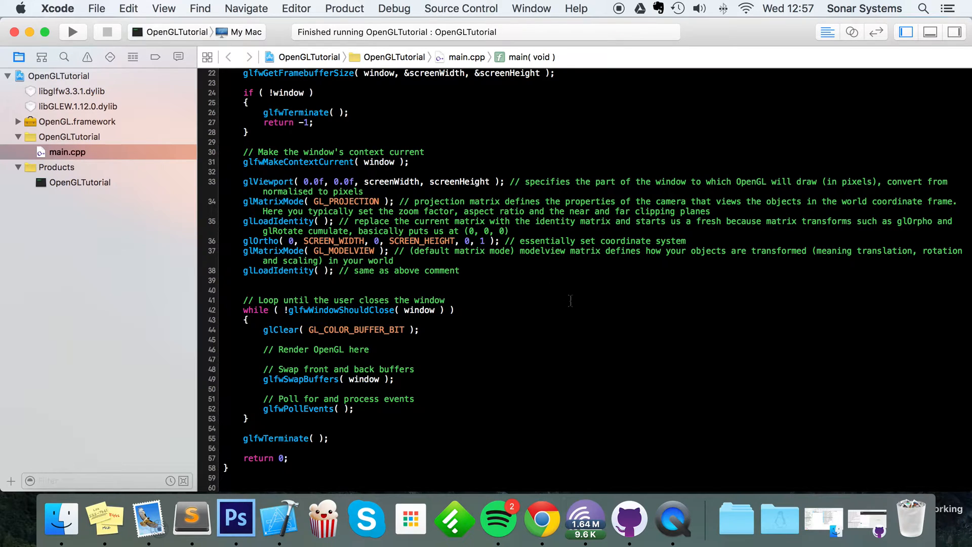
Start a void keyCallback prototype above main in main.cpp
left_click(445, 300)
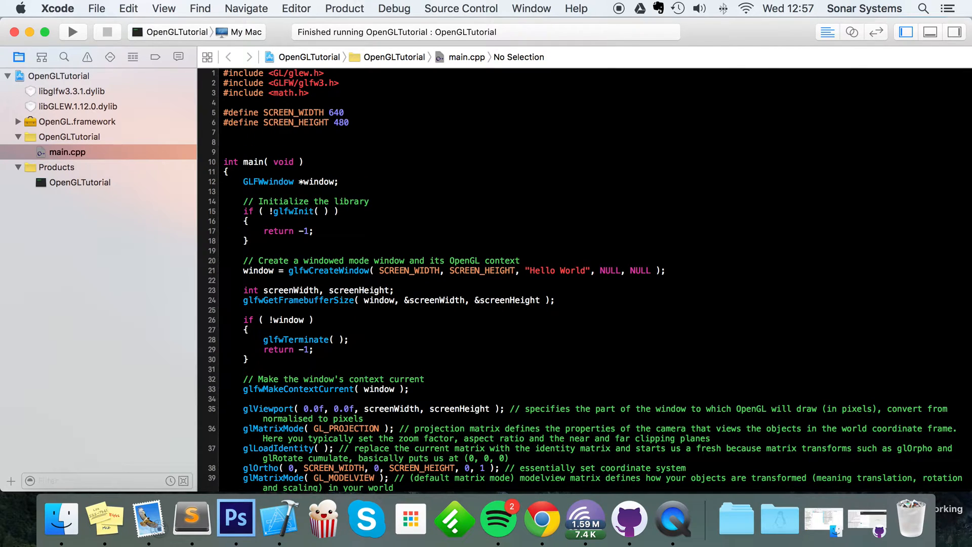
type("void")
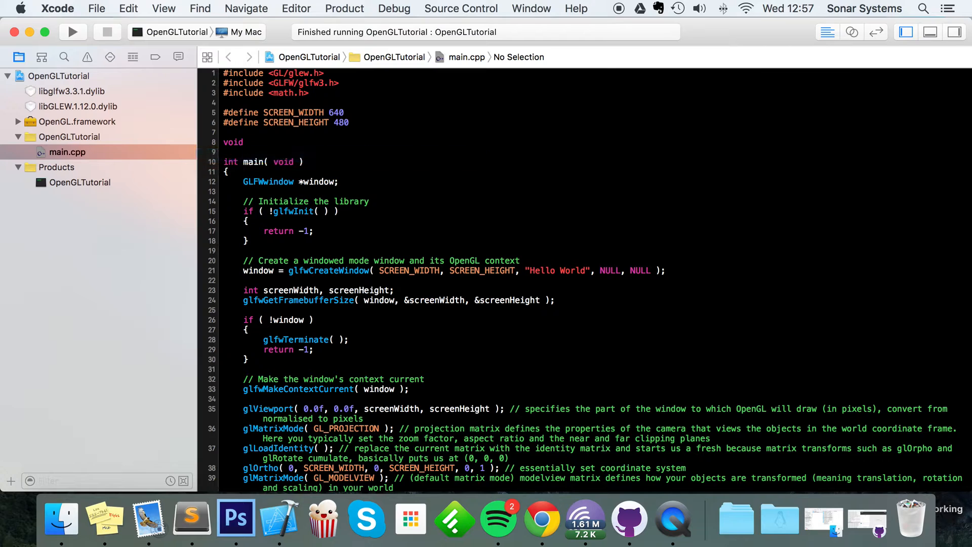
type("keyC")
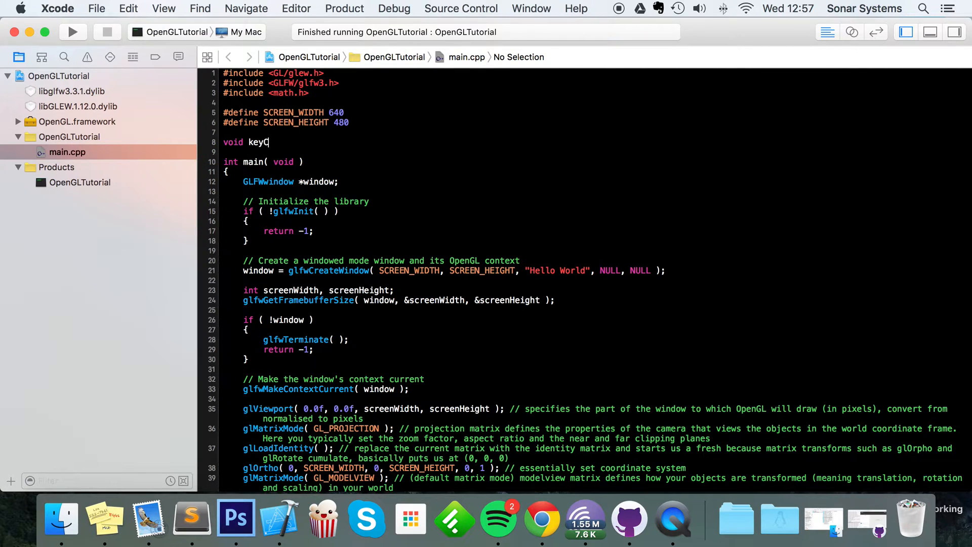
type("alln")
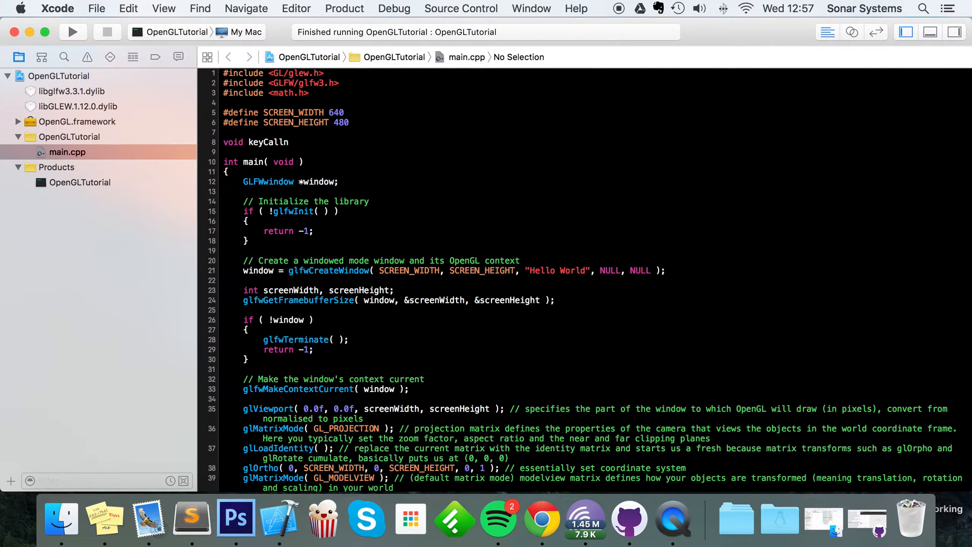
type("back")
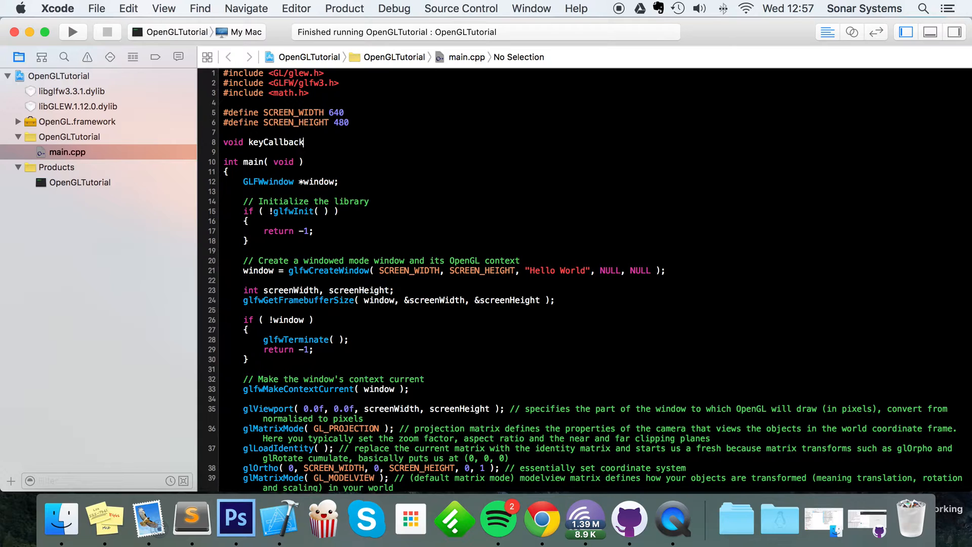
type("( GLFWwin );")
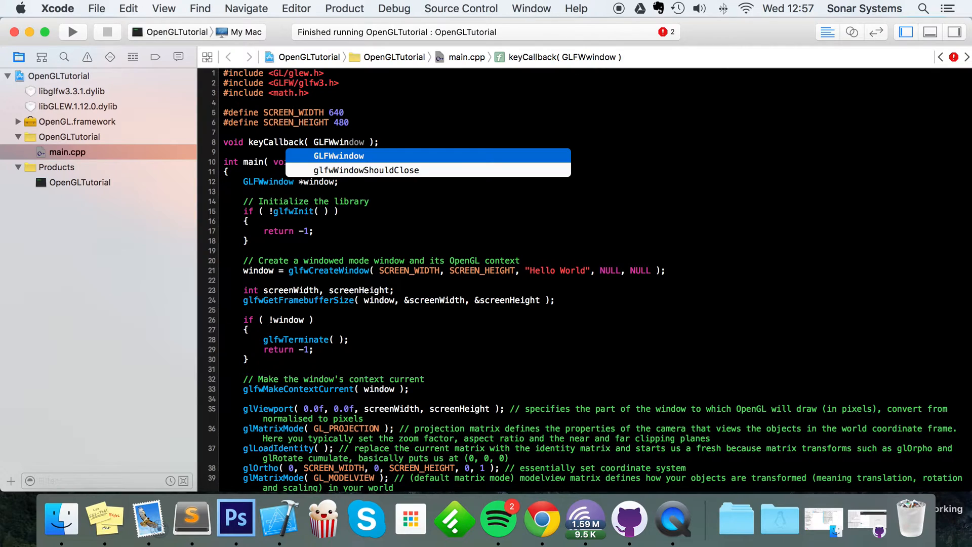
Complete the parameter list: GLFWwindow *window, int key, int scancode, int action, int mods
type("*window")
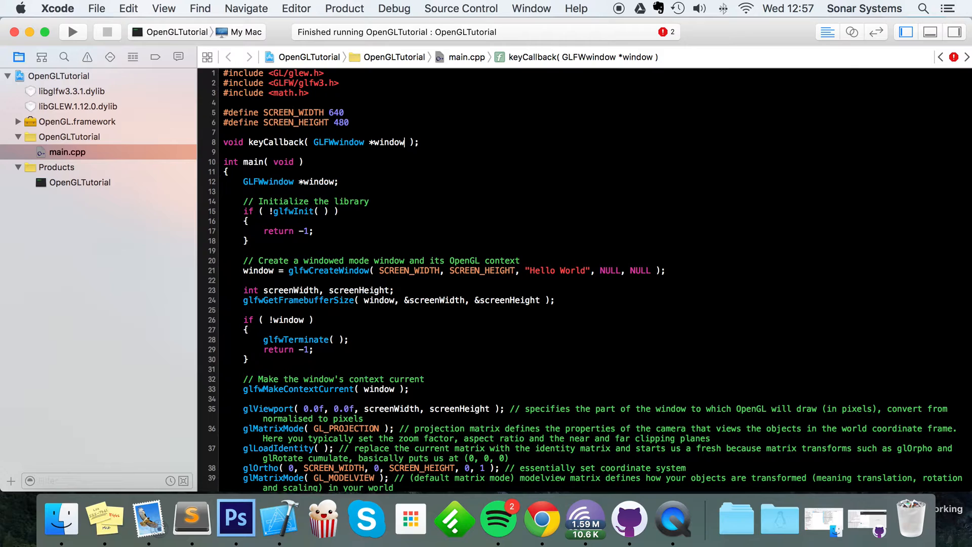
type(", int key")
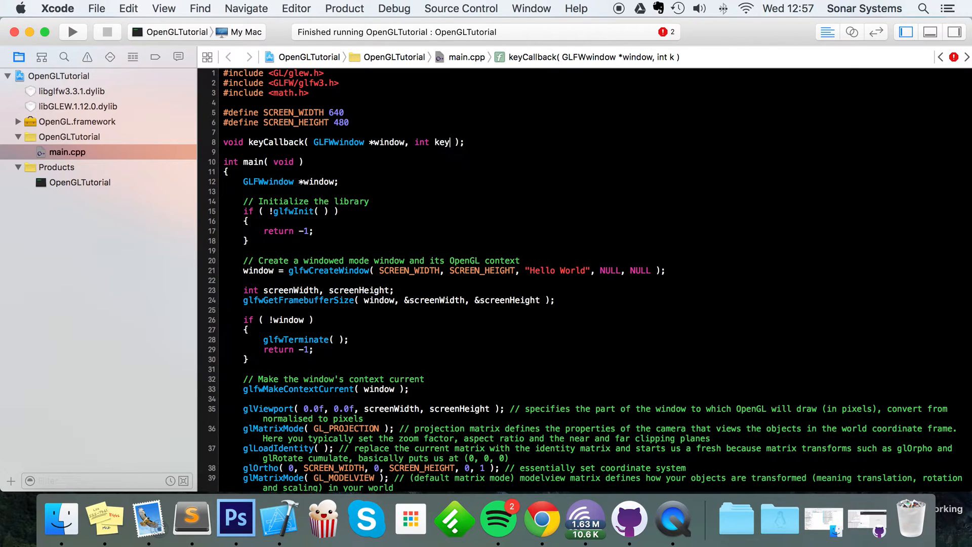
type(", int scancode, int action, int")
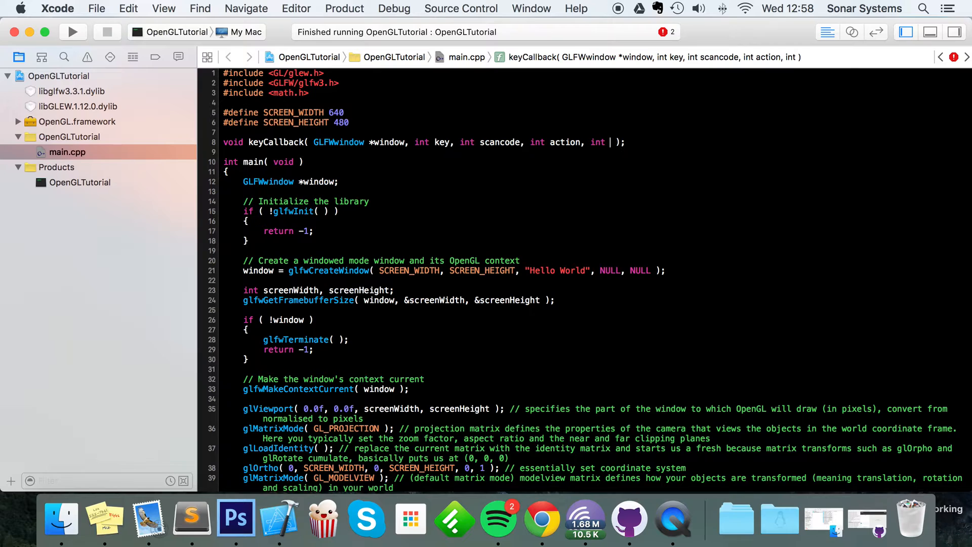
type("mods")
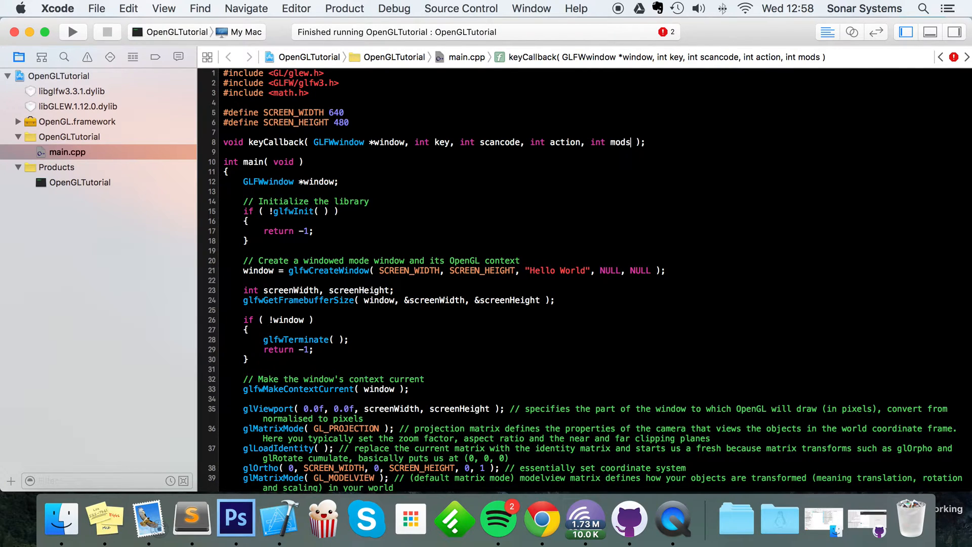
Scroll below main's closing brace to where the keyCallback definition goes
scroll("down", 3)
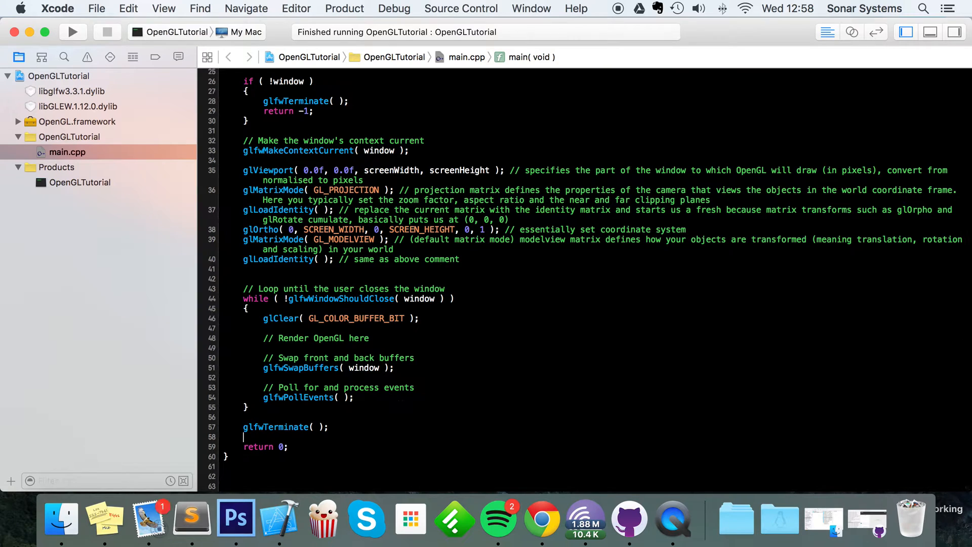
scroll("down", 3)
type("GLFW")
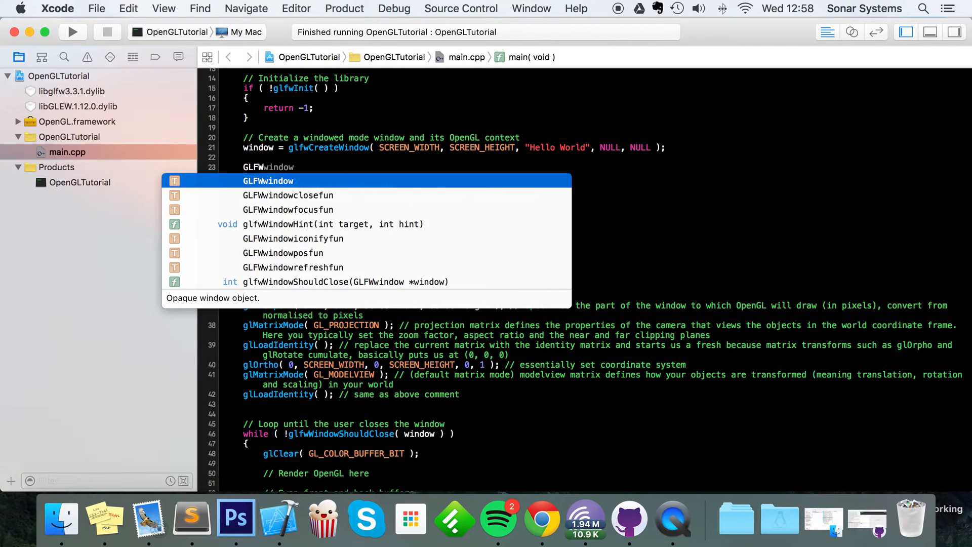
Add glfwSetKeyCallback( window, keyCallback ); after window creation, replacing the cbfun placeholder
type("SetKey")
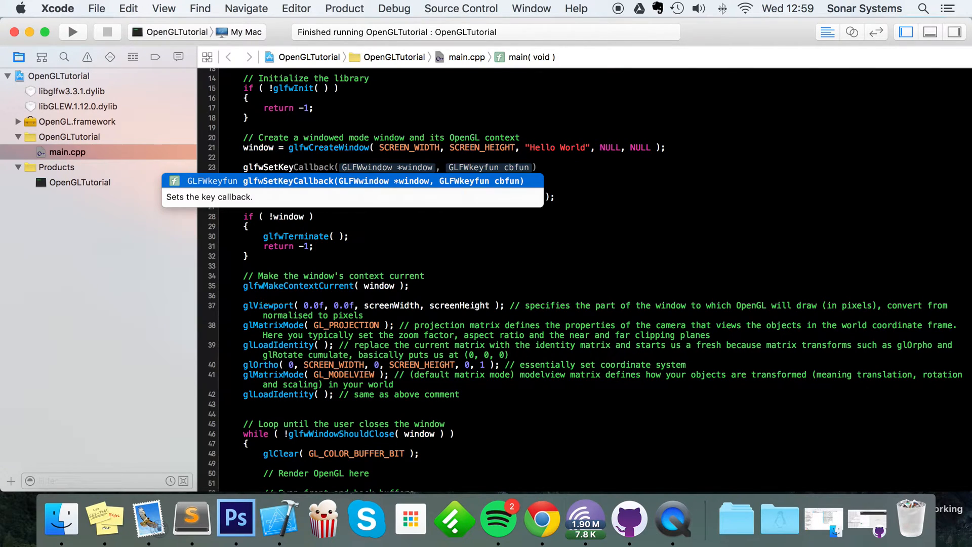
type("s,")
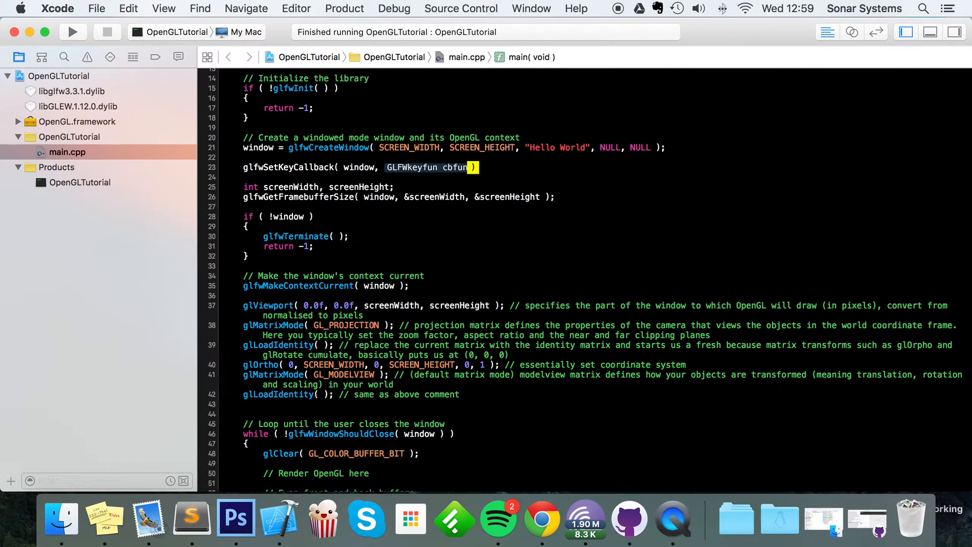
key("delete")
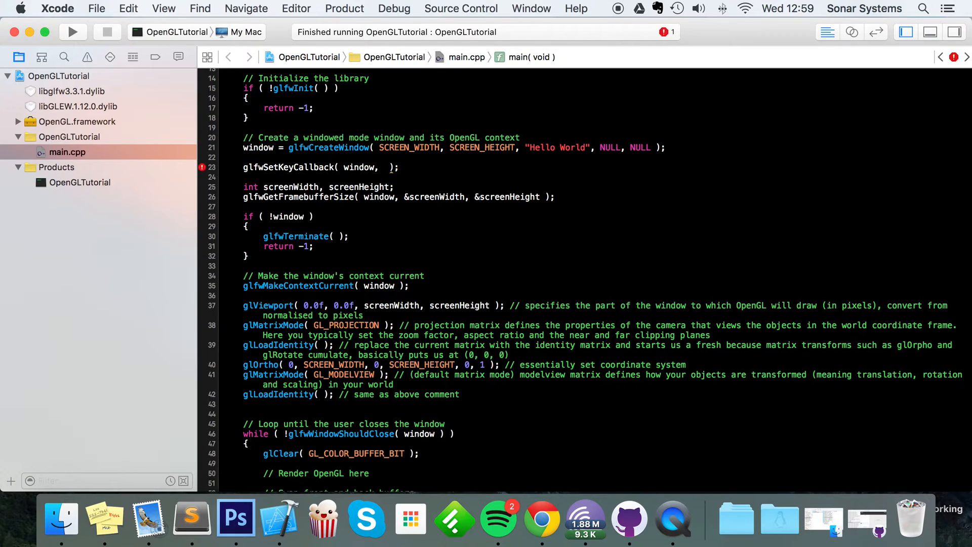
type("keyCallback")
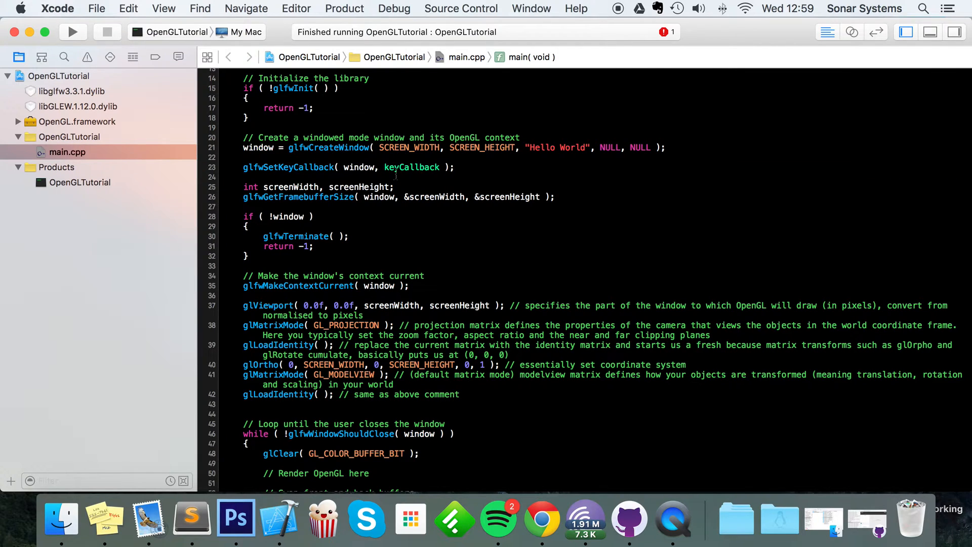
scroll("down", 3)
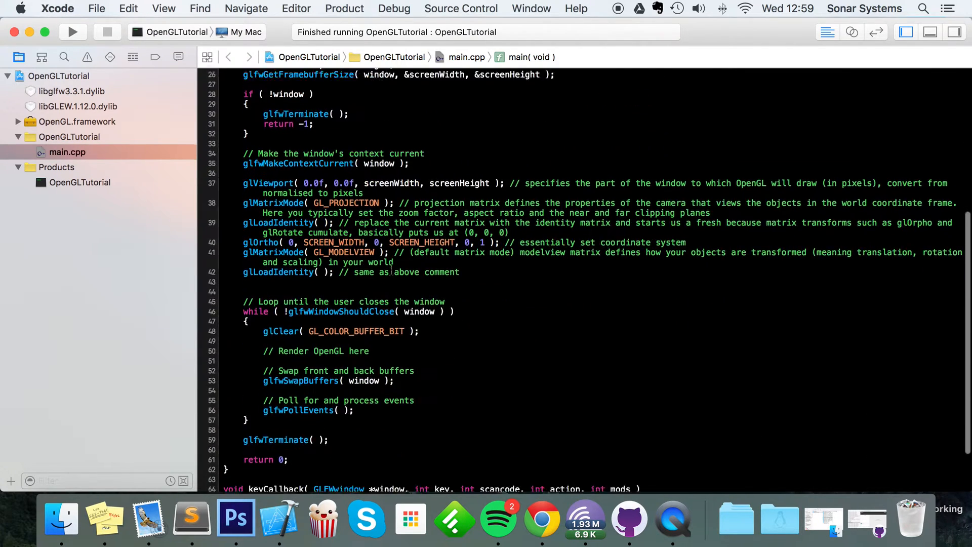
scroll("down", 3)
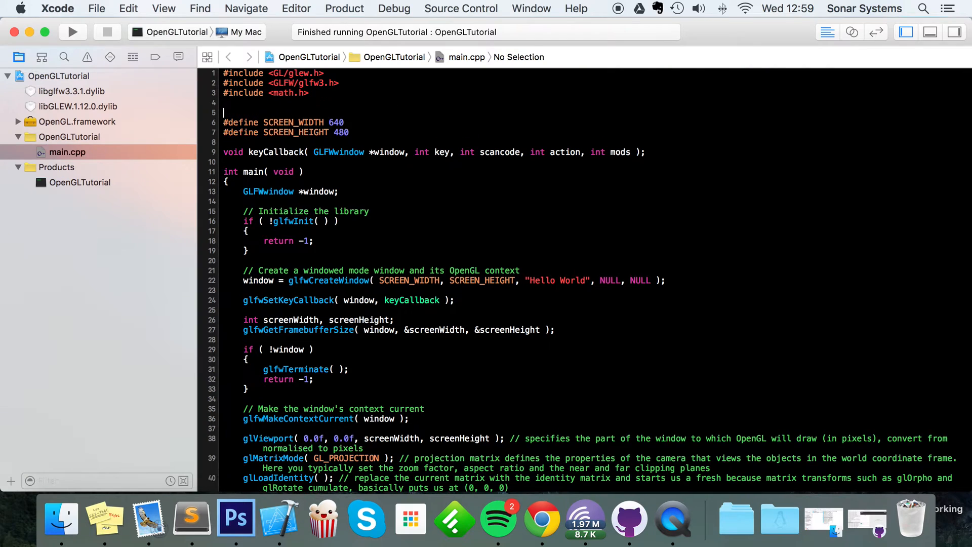
Include <iostream> and print key with std::cout << key << std::endl; inside keyCallback
type("#include <")
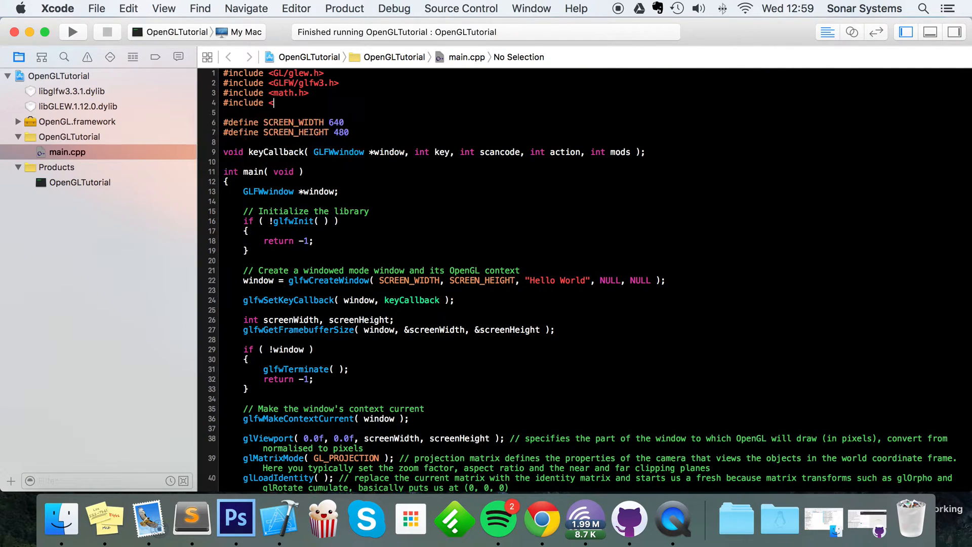
type("iostream")
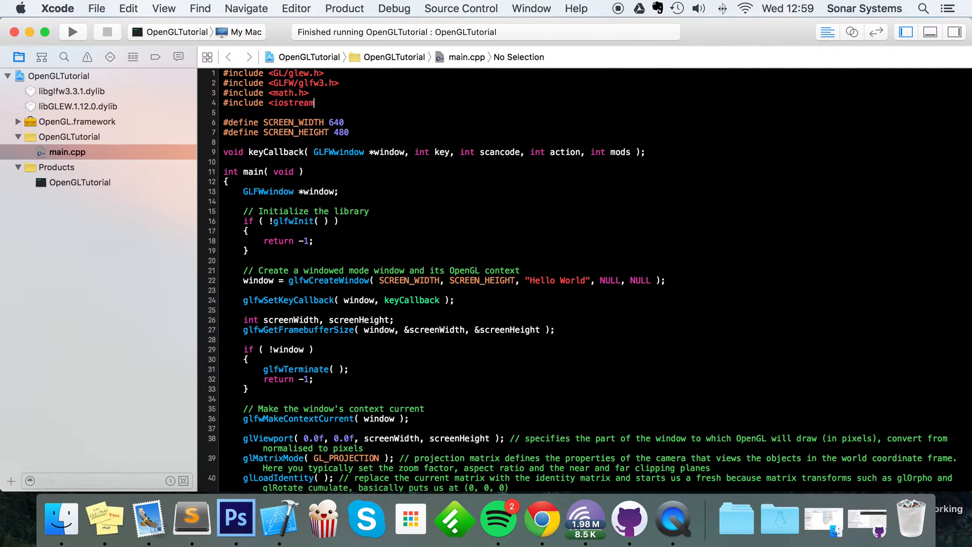
scroll("down", 3)
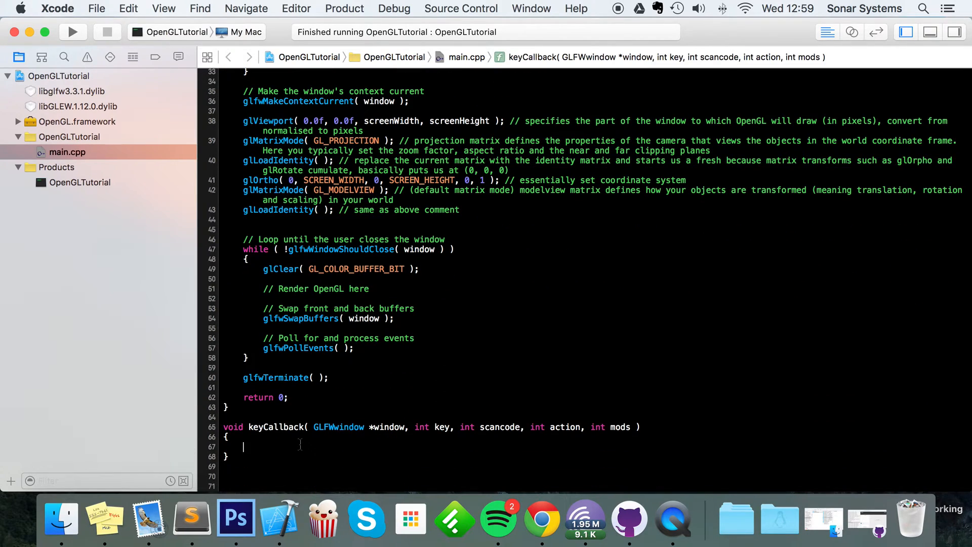
type("std::cout << key << std::endl;")
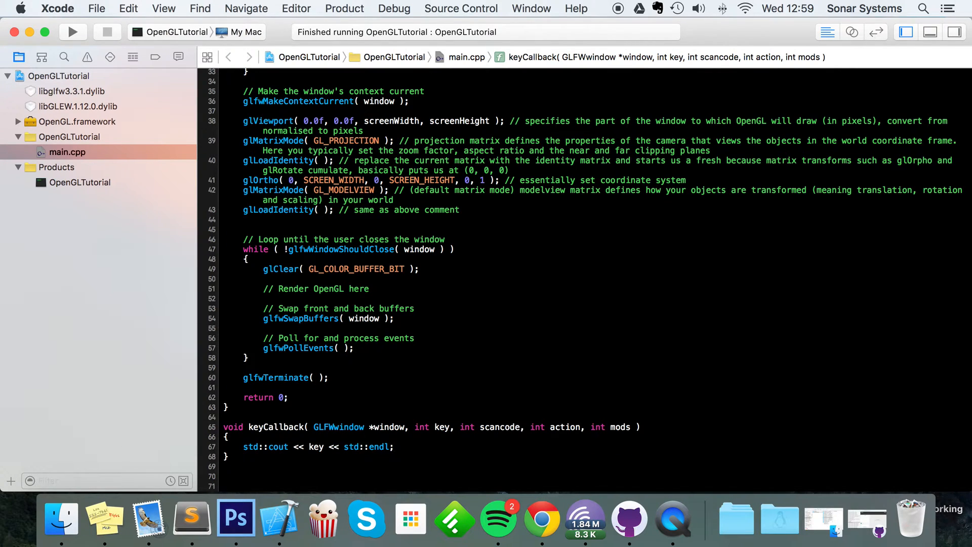
Run the program to see key codes such as 65 and 344 in the console
left_click(72, 31)
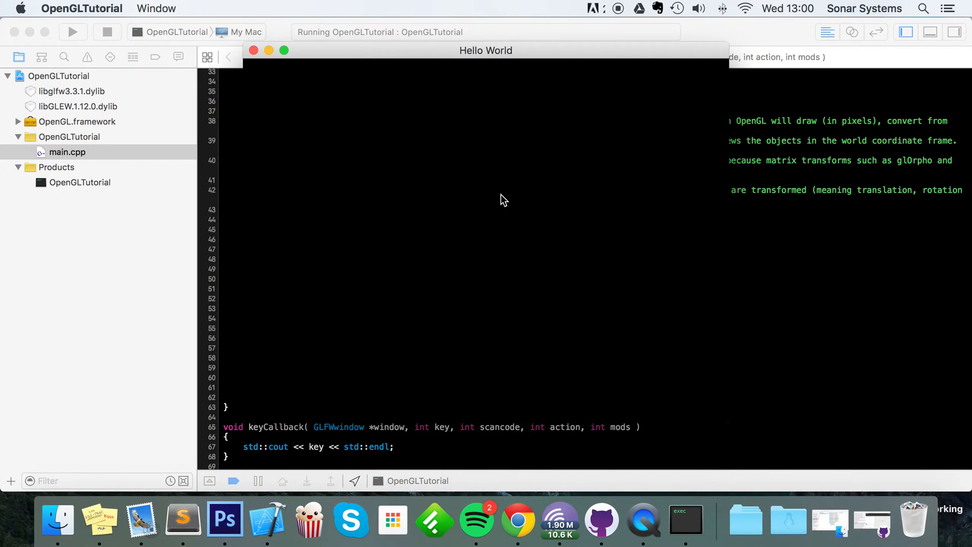
mouse_move(382, 325)
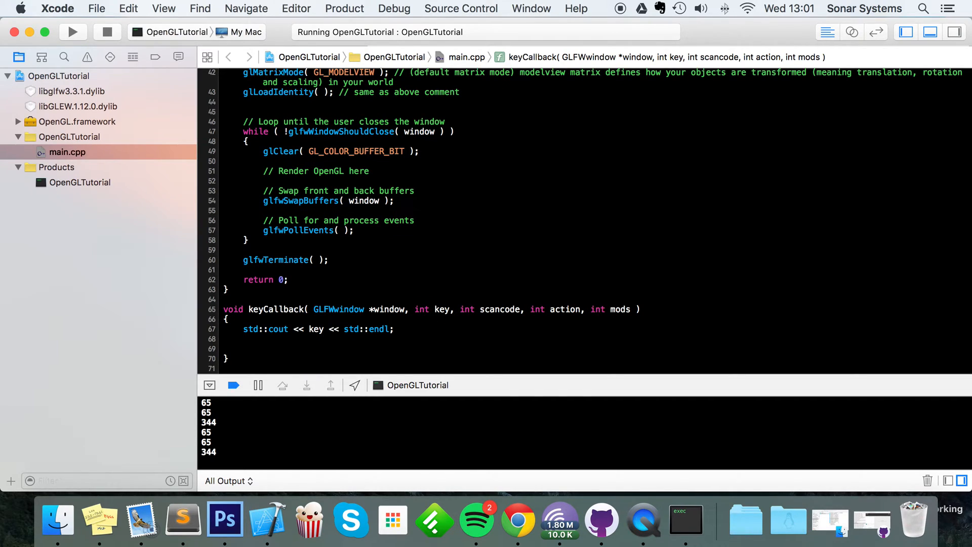
Add if ( key == GLFW_KEY_SPACE ) printing "Space key is pressed" via std::cout
type("if (")
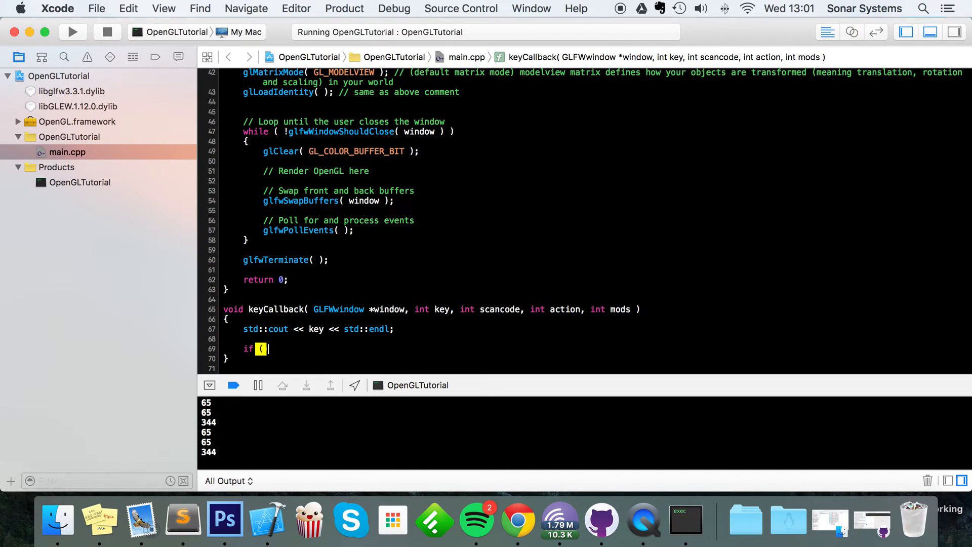
type("key ==")
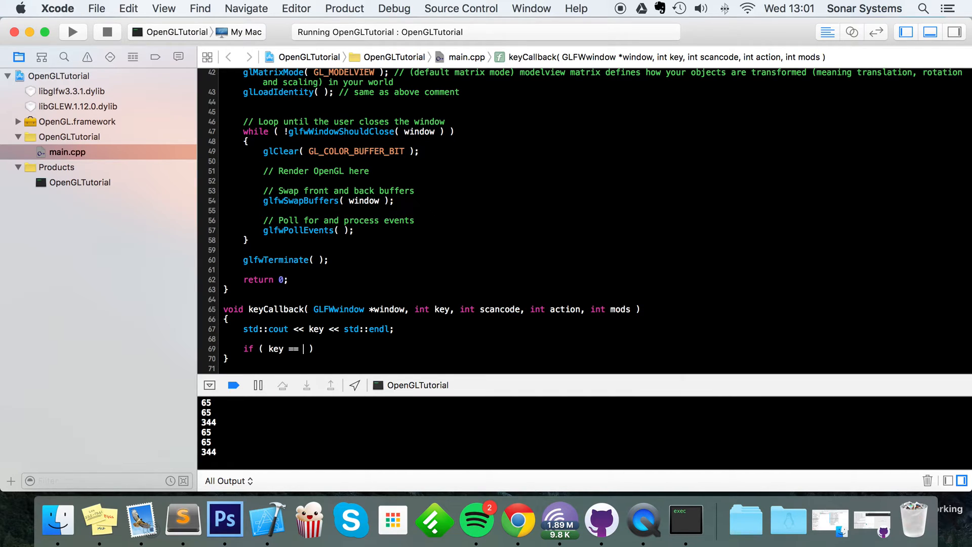
type("GLFW_KEY_SPACE")
type("{")
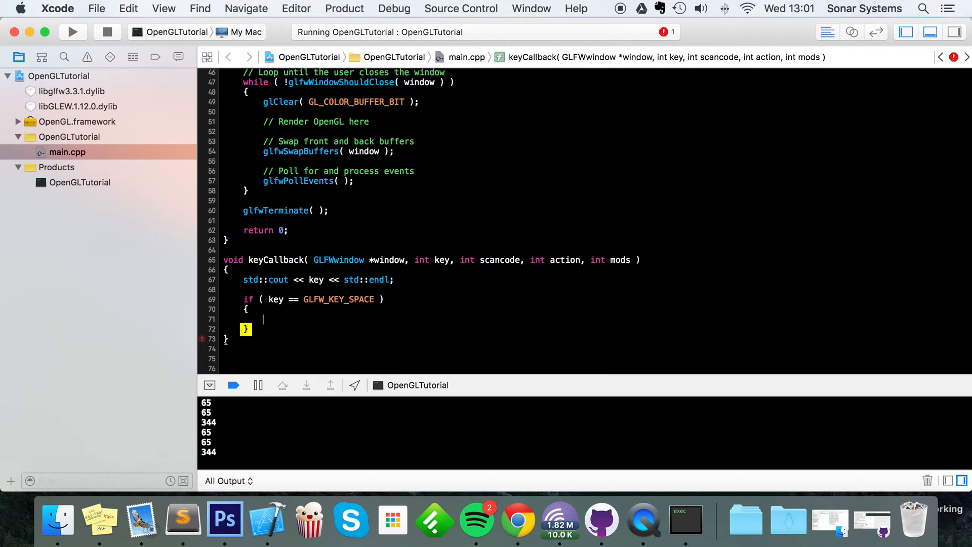
type("std:")
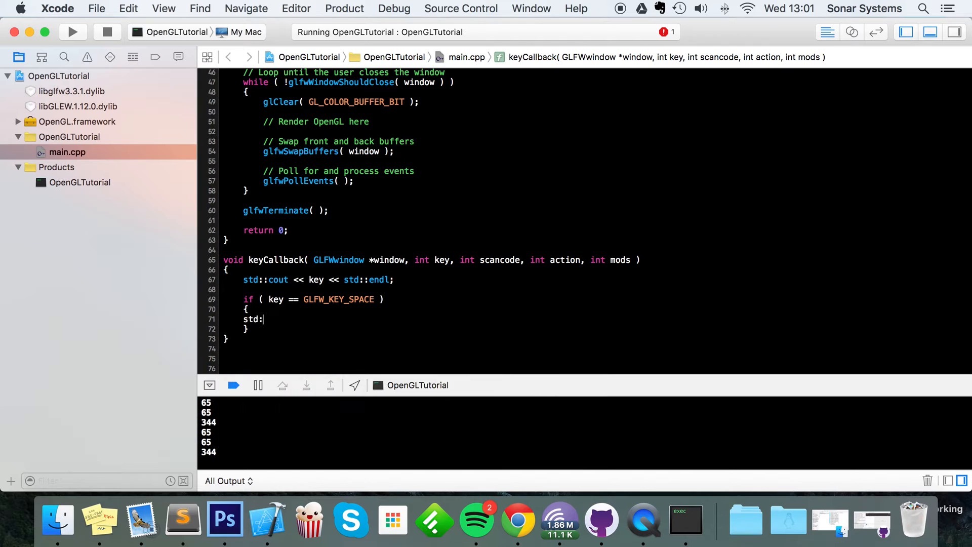
type(":cout << \"Space k")
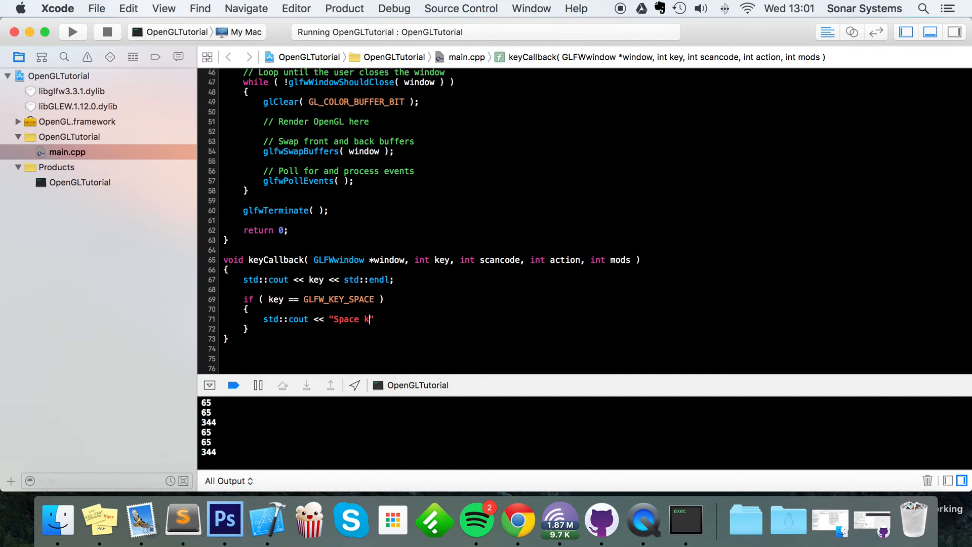
type("ey is press")
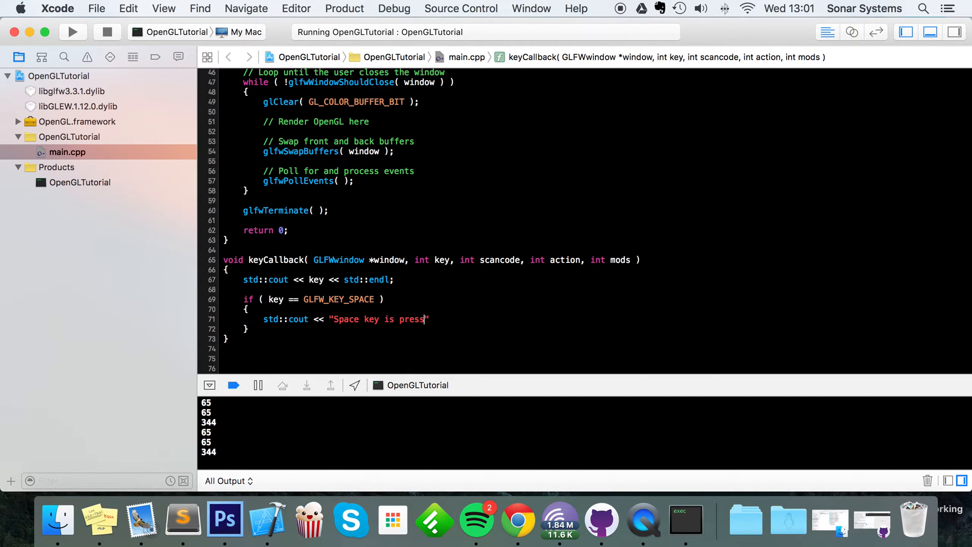
type("ed\" << std")
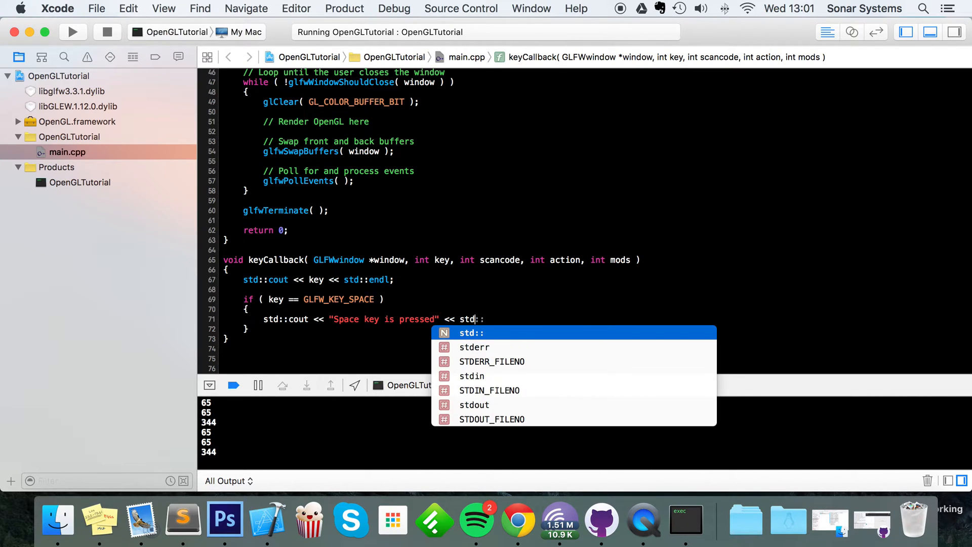
type("endl;")
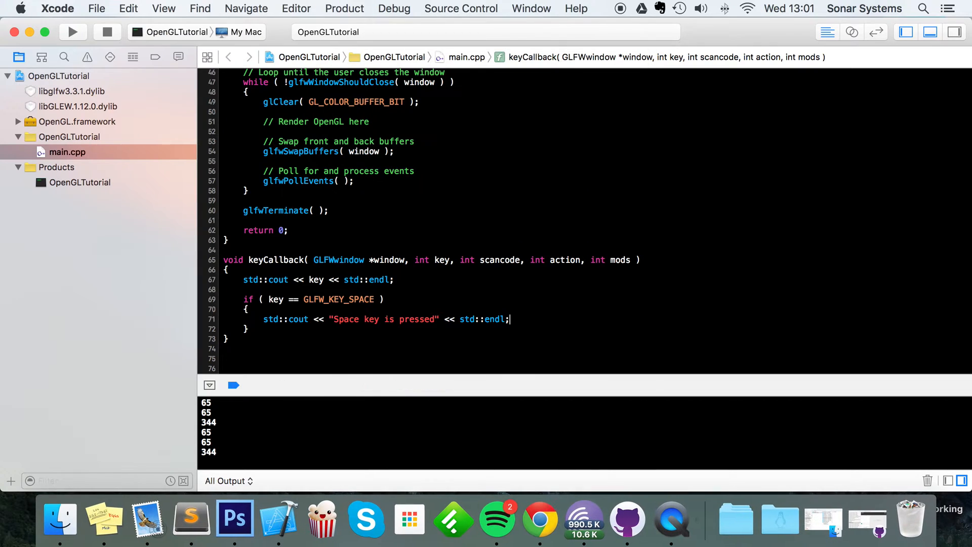
Run to see 32 and the message, then extend the condition with && action == GLFW_PRESS
left_click(73, 31)
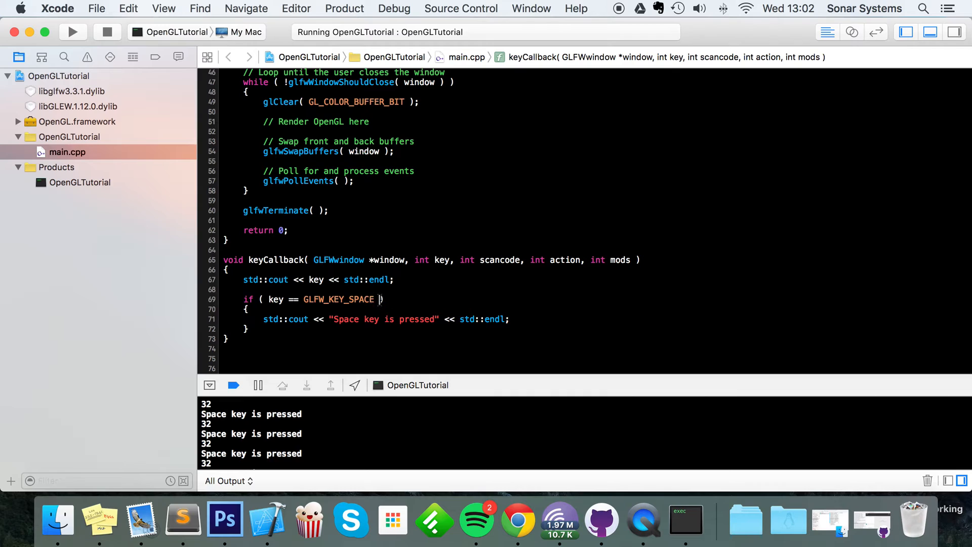
type("&& action == GLFW_PRESS")
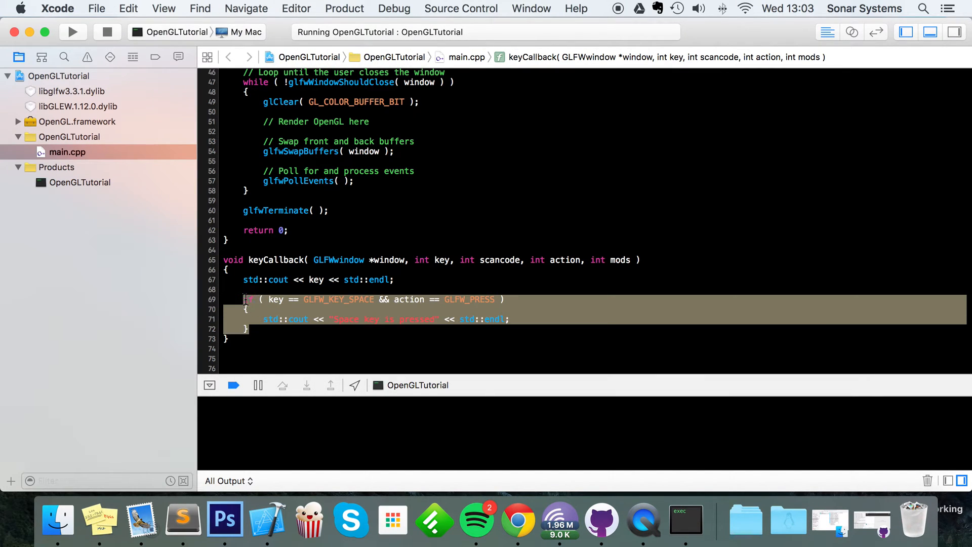
left_click(251, 299)
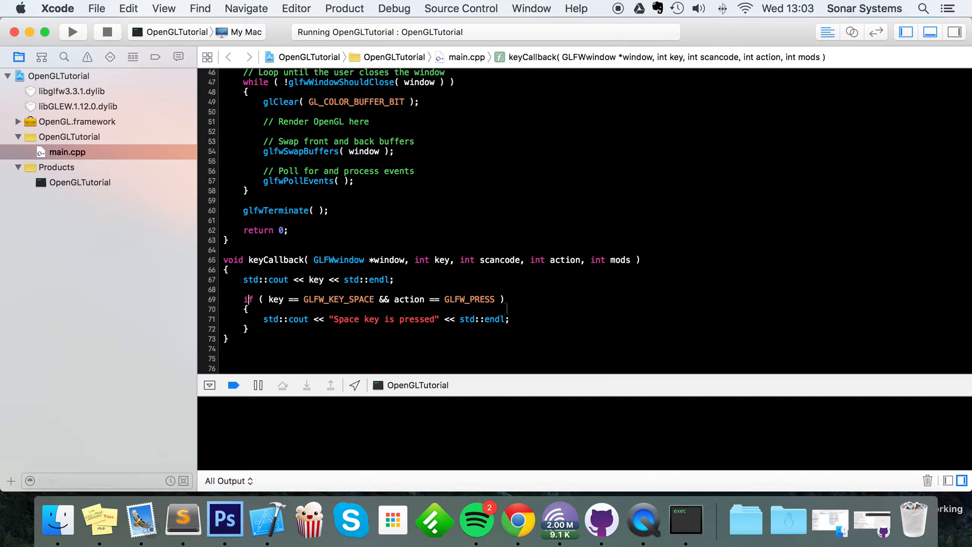
Replace the action check with a switch on action whose press case prints "Space key is pressed"
left_click_drag(383, 299, 496, 299)
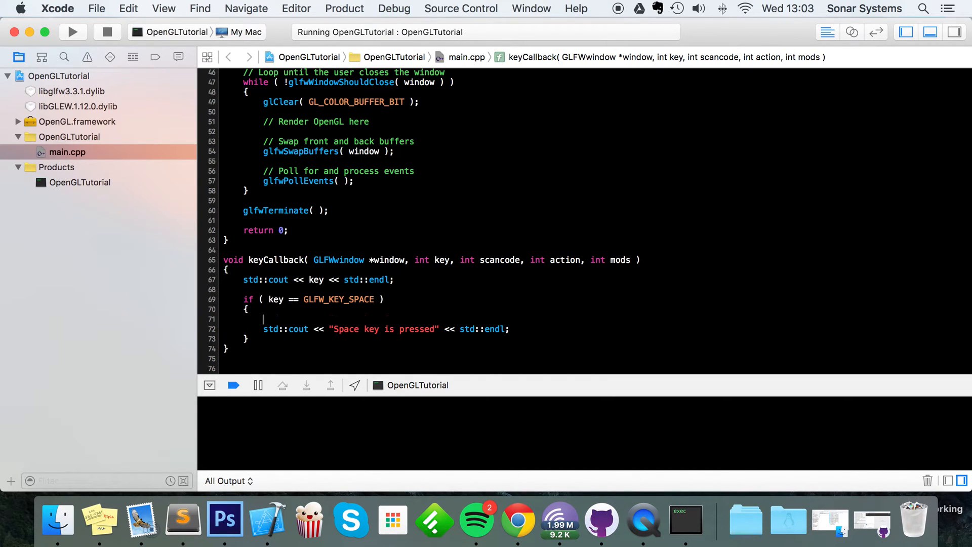
type("switch (expression) {")
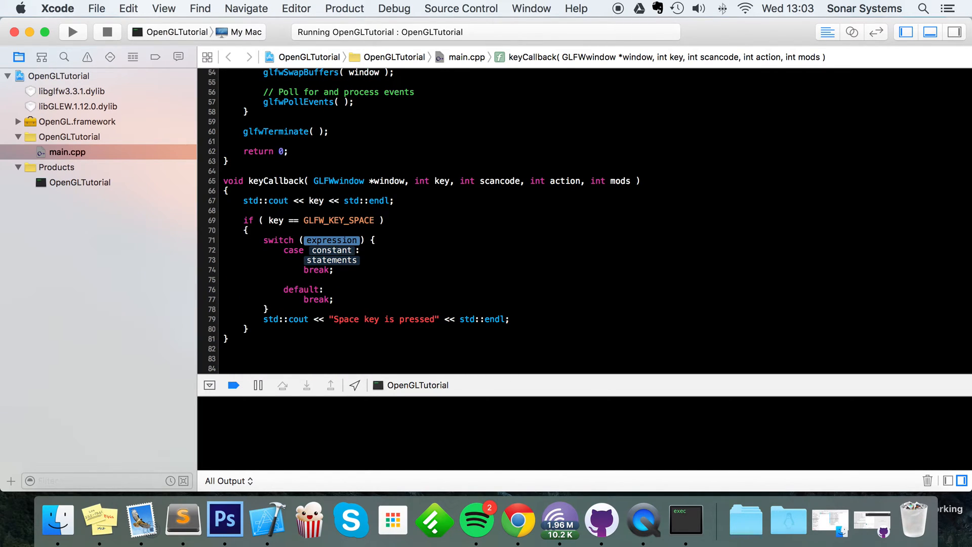
type("a")
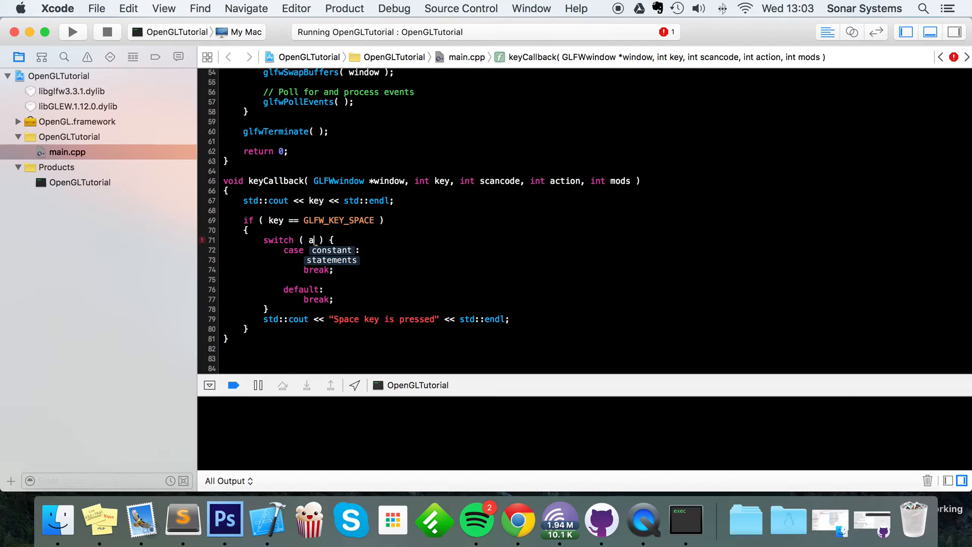
type("ction")
left_click(323, 250)
type("GLFW_PRESS")
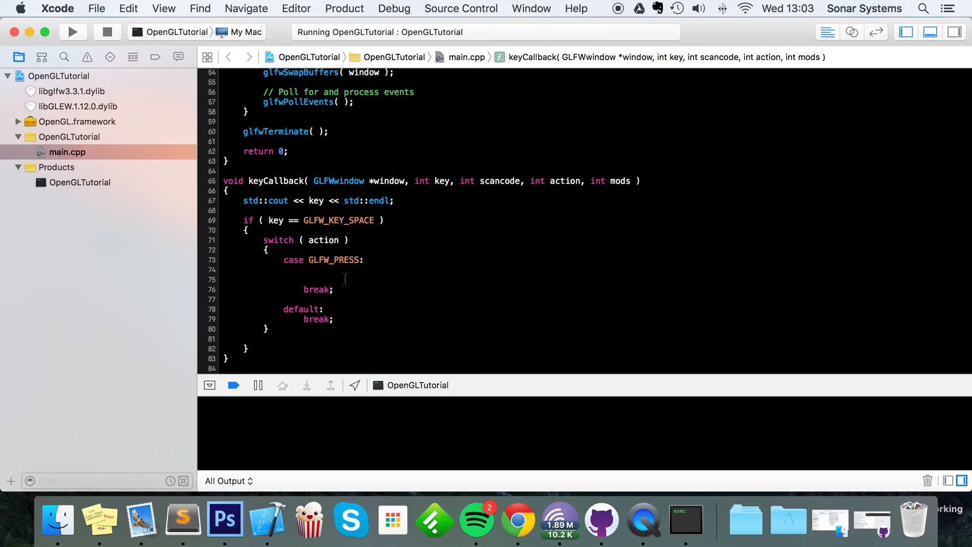
type("std::cout << \"Space key is pressed\" << std::endl;")
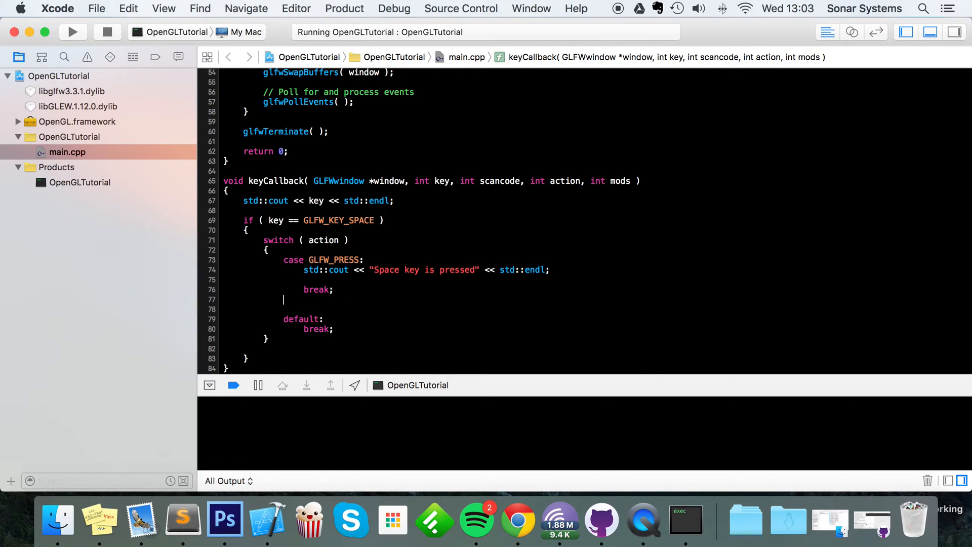
type("case GLFW_REPEAT:")
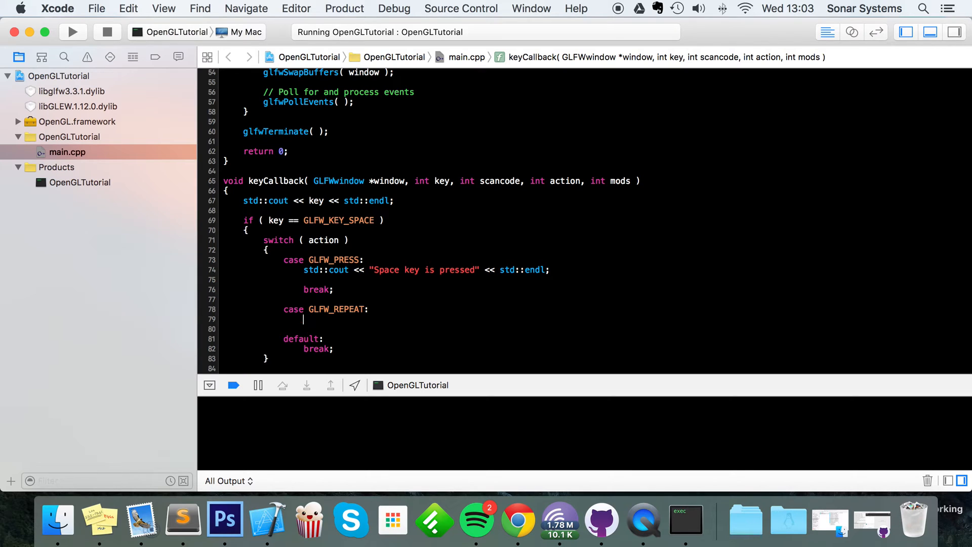
Add a repeat case printing the held-down message followed by break;
type("std::cout << \"Space key is pressed\" << std::endl;")
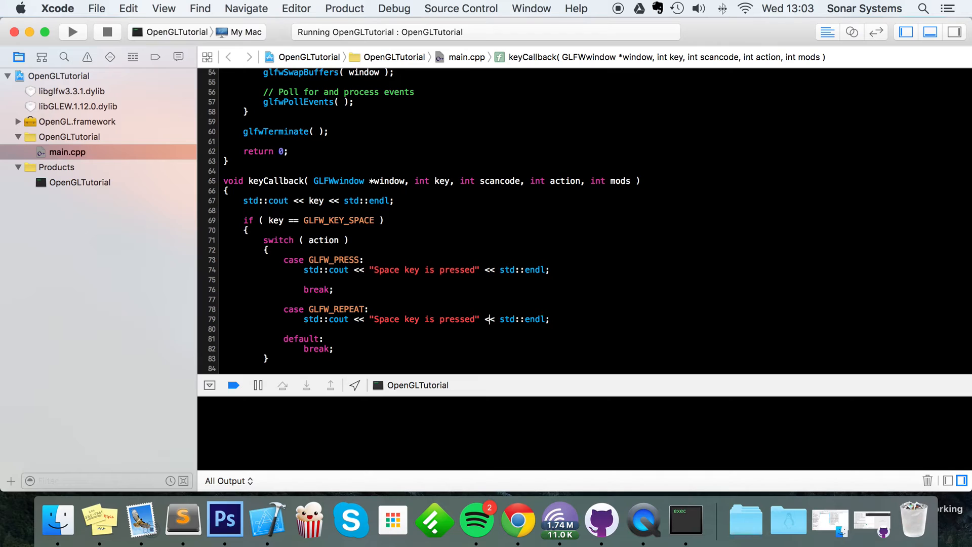
type("being held down")
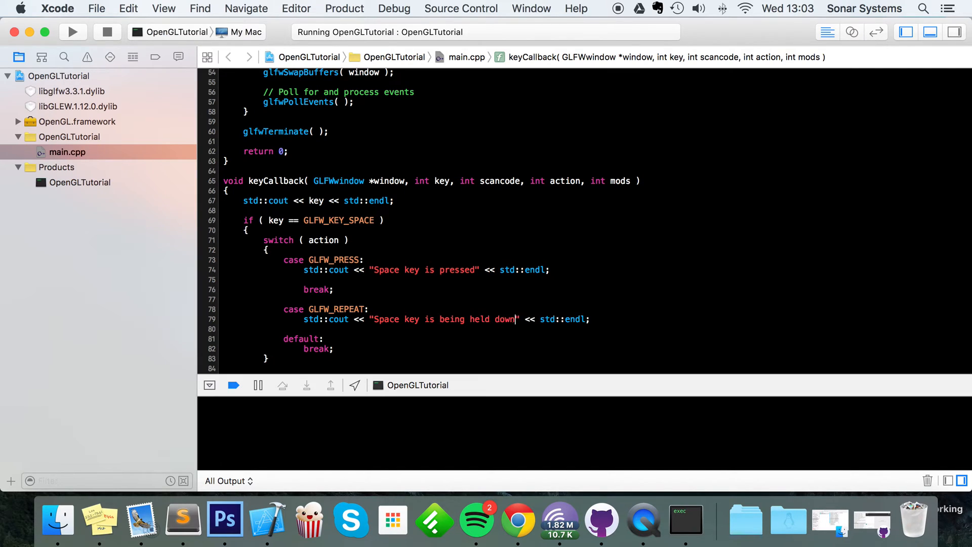
type("b")
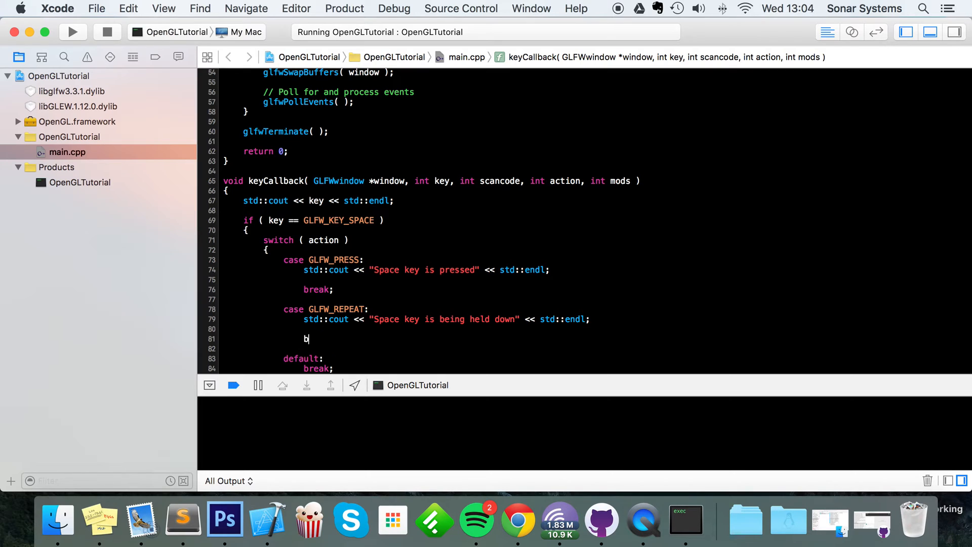
type("reak")
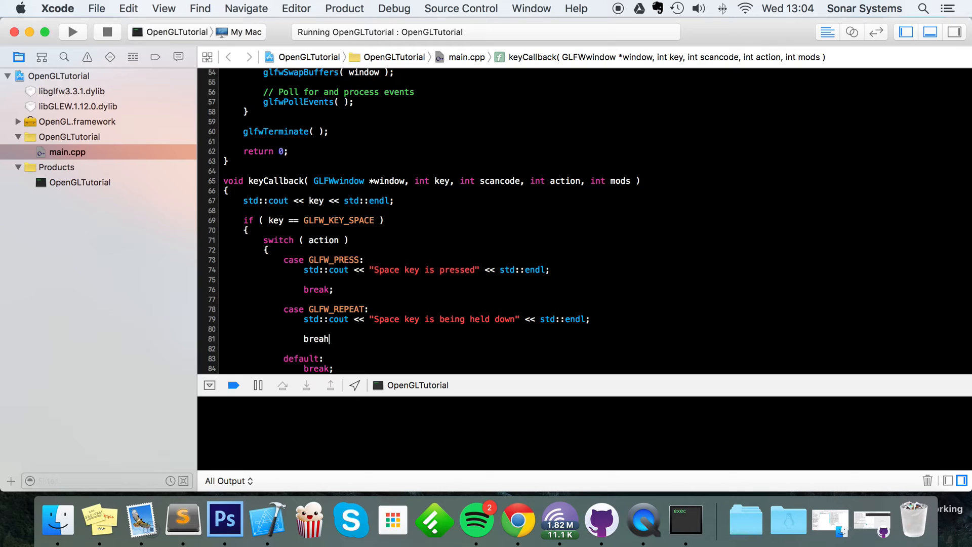
type("k;")
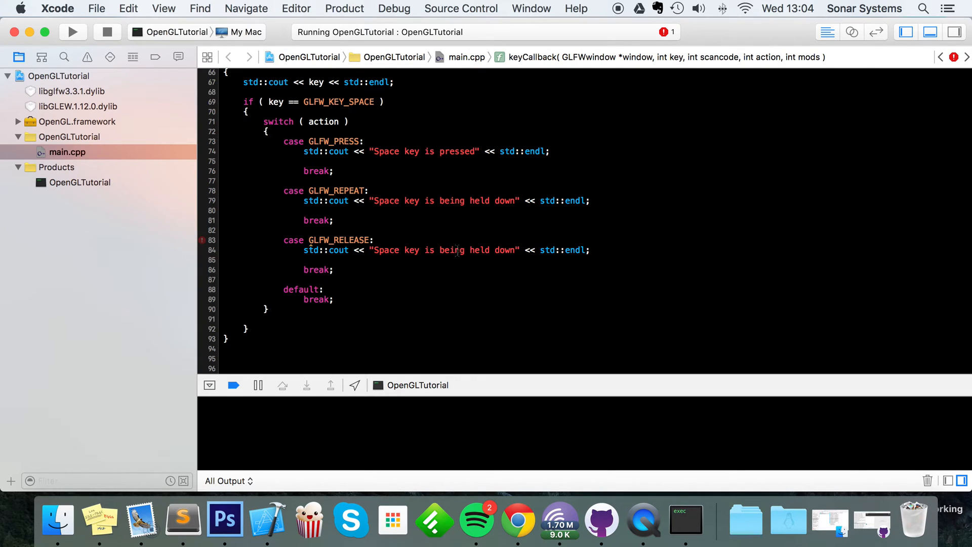
Add a GLFW_RELEASE case printing "Space key has been released" and build the program
double_click(444, 250)
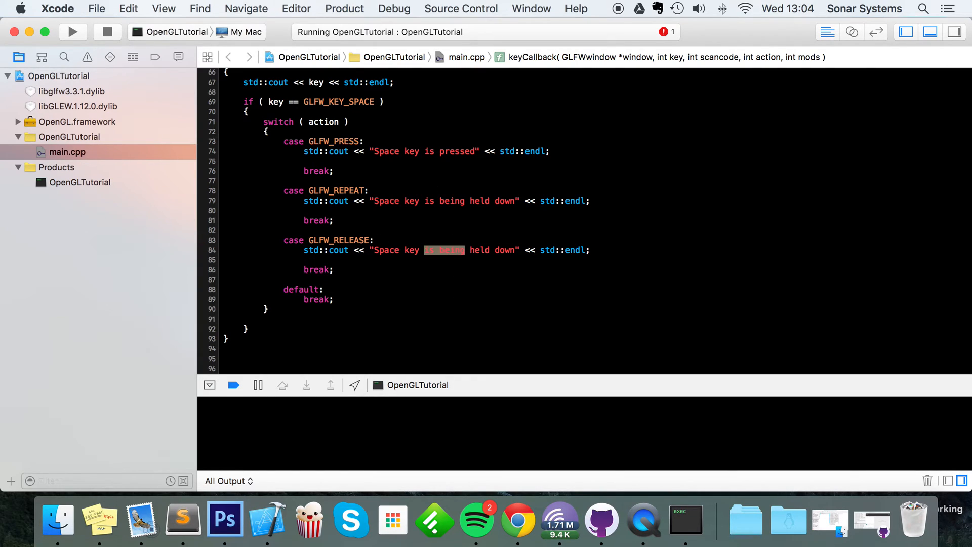
type("has been")
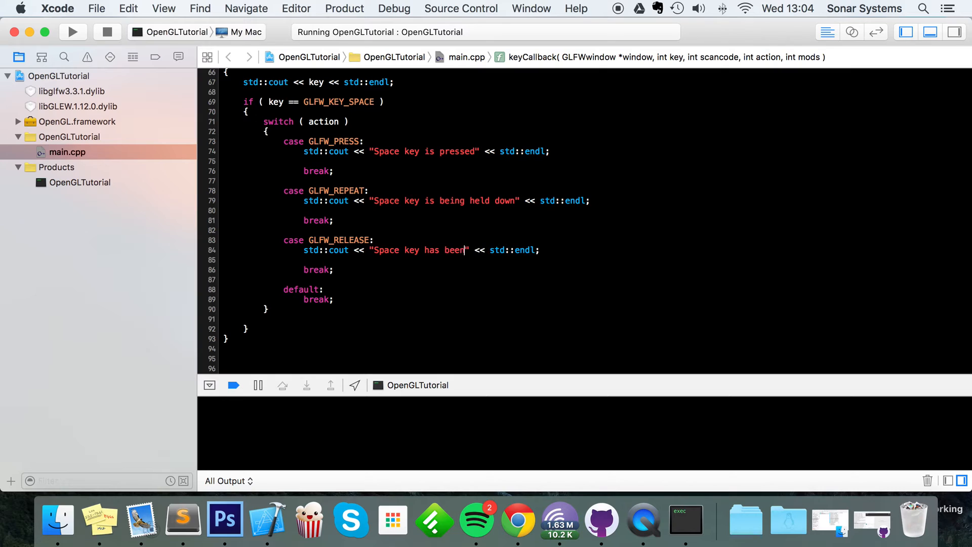
type("released")
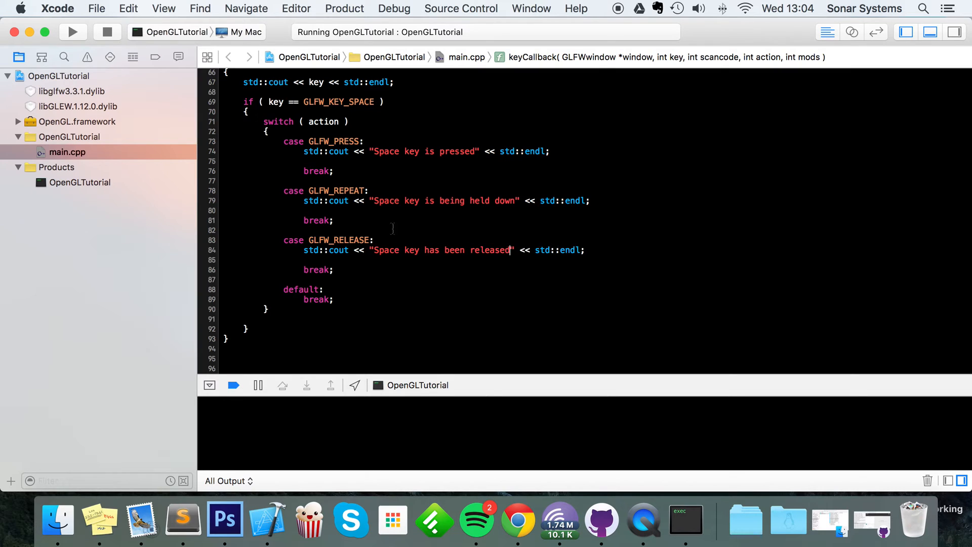
left_click(73, 31)
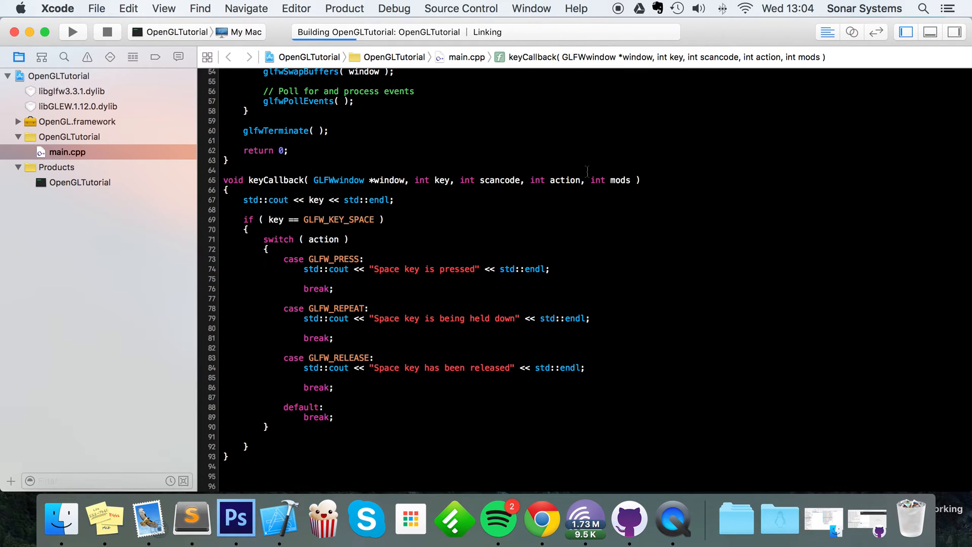
Run the program to see 32 with held-down and released messages for the space key
left_click(73, 31)
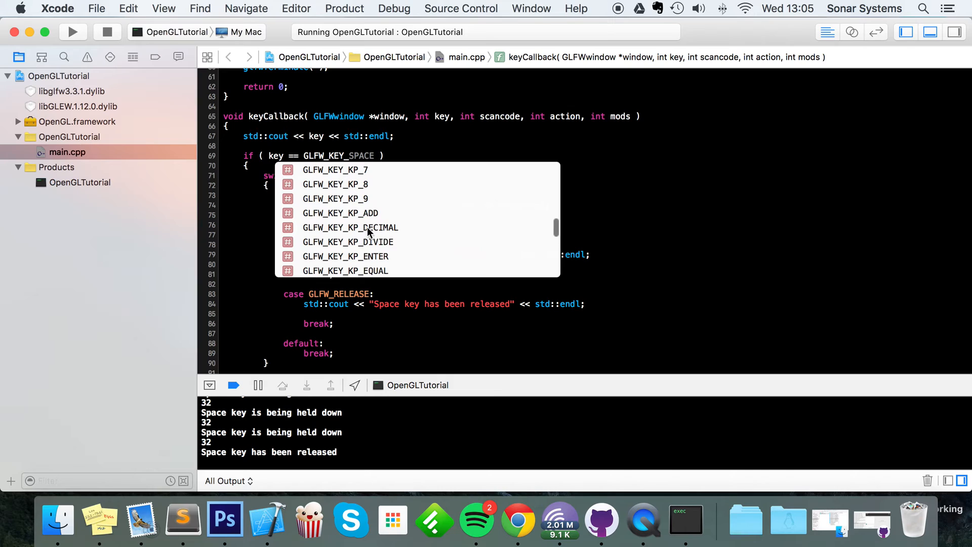
scroll("down", 3)
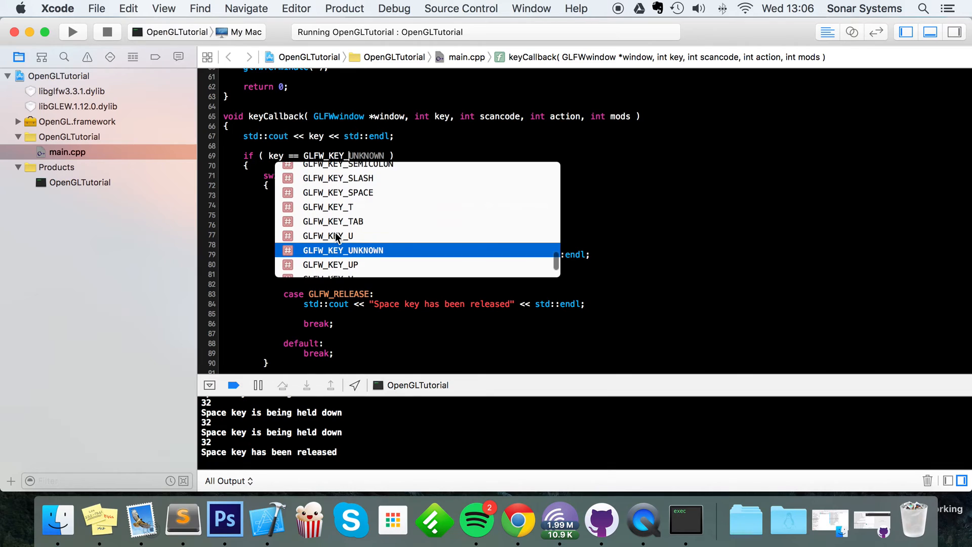
scroll("down", 3)
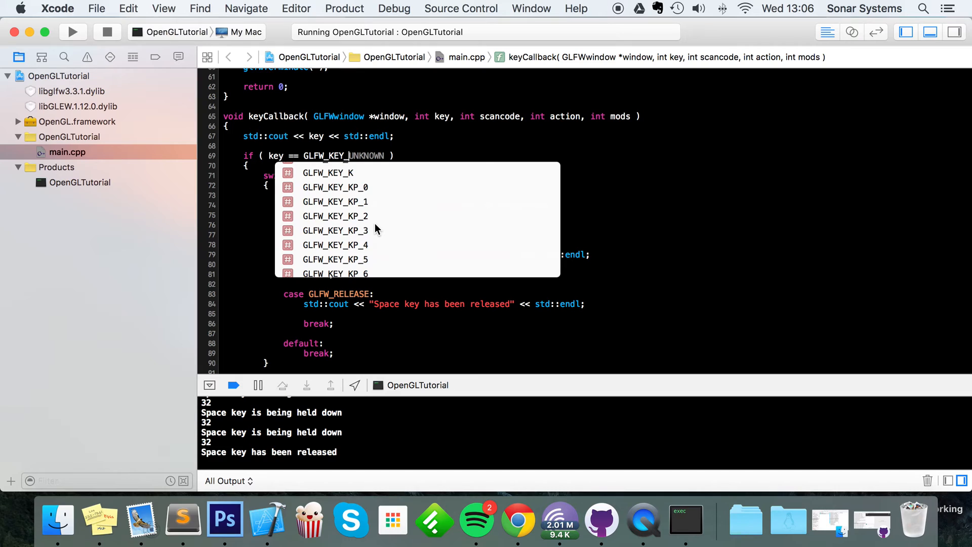
mouse_move(355, 202)
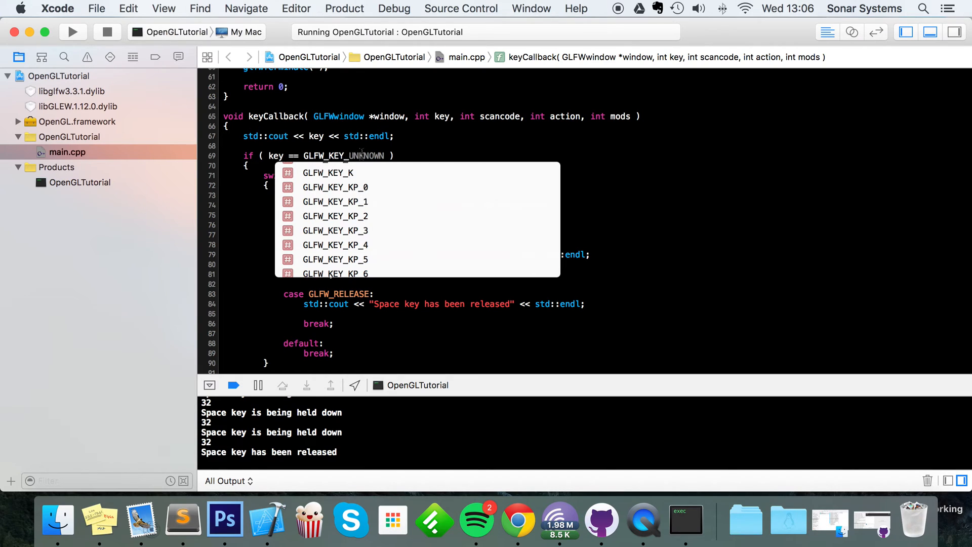
scroll("down", 3)
type("SPACE")
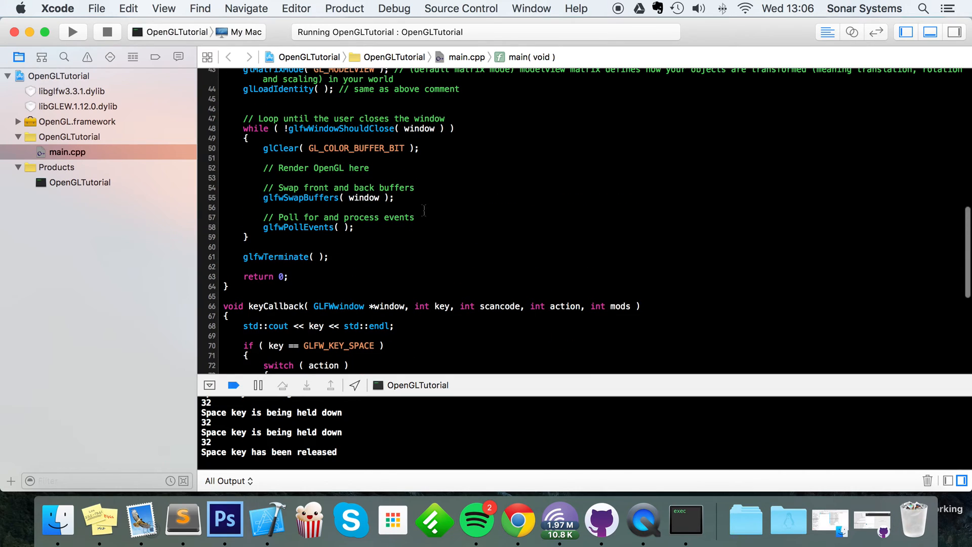
double_click(304, 228)
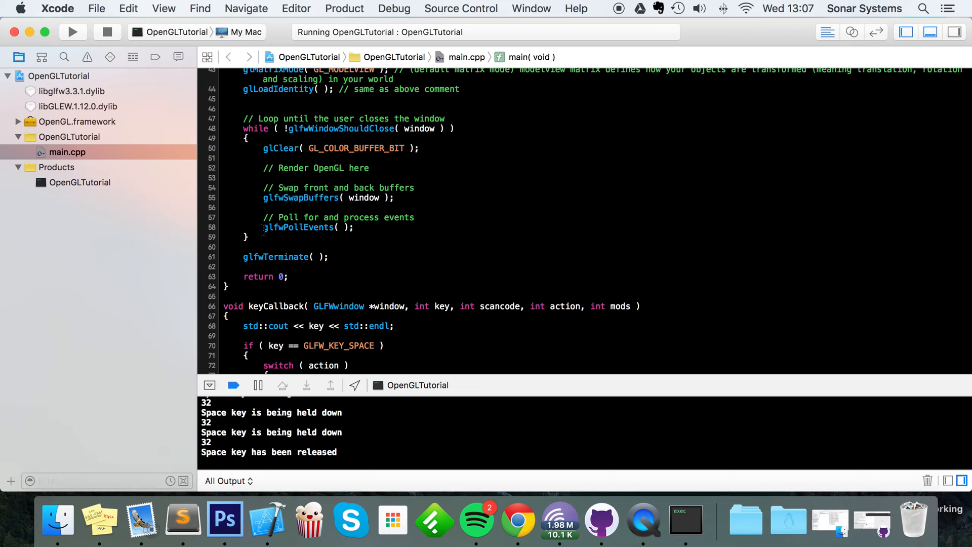
double_click(299, 227)
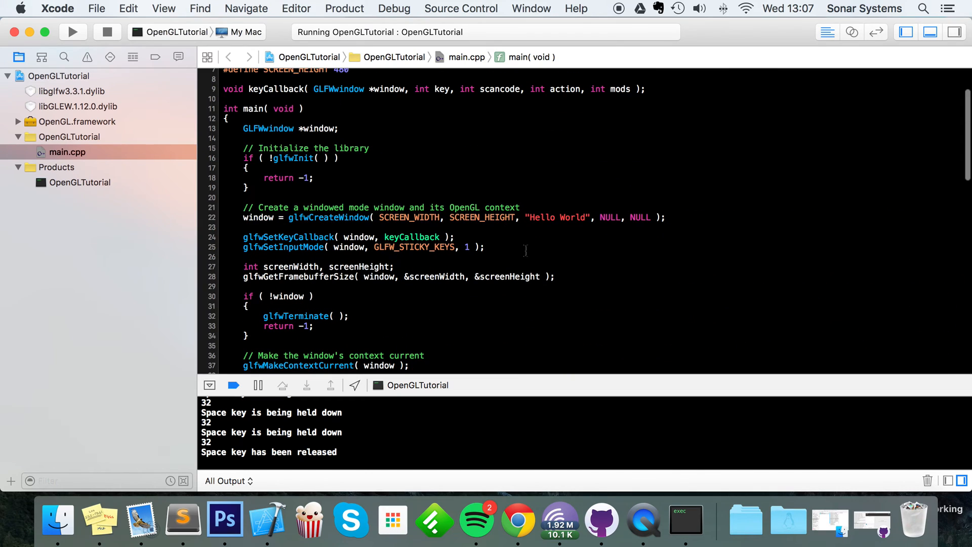
scroll("down", 3)
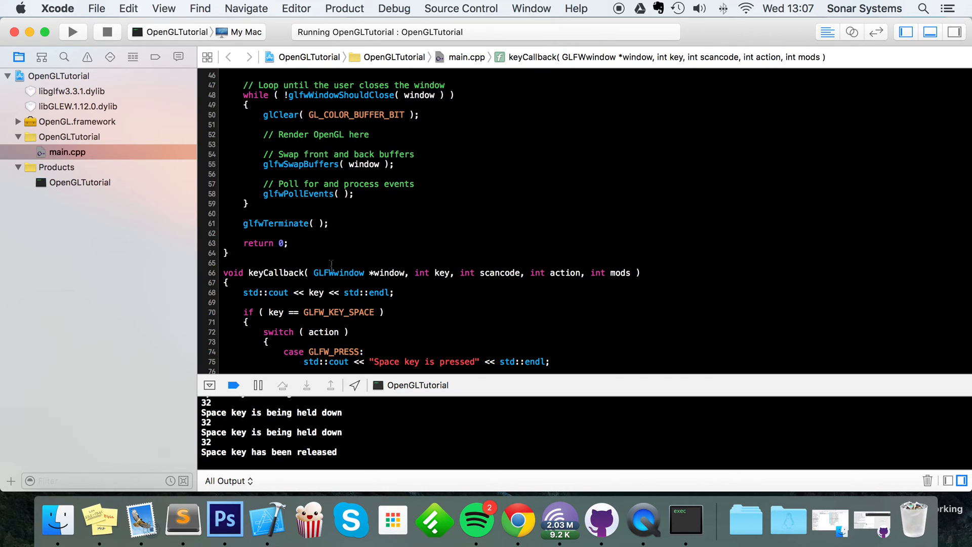
scroll("down", 3)
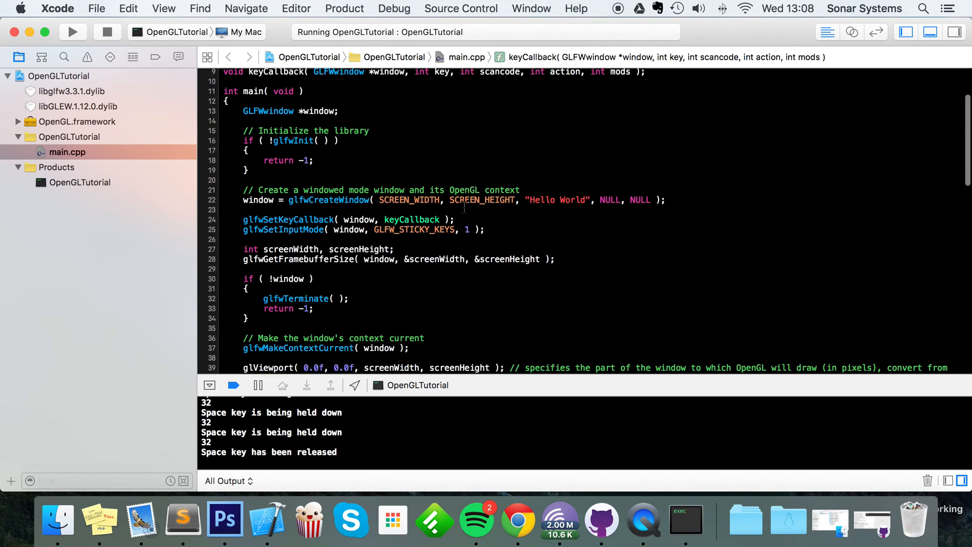
scroll("down", 3)
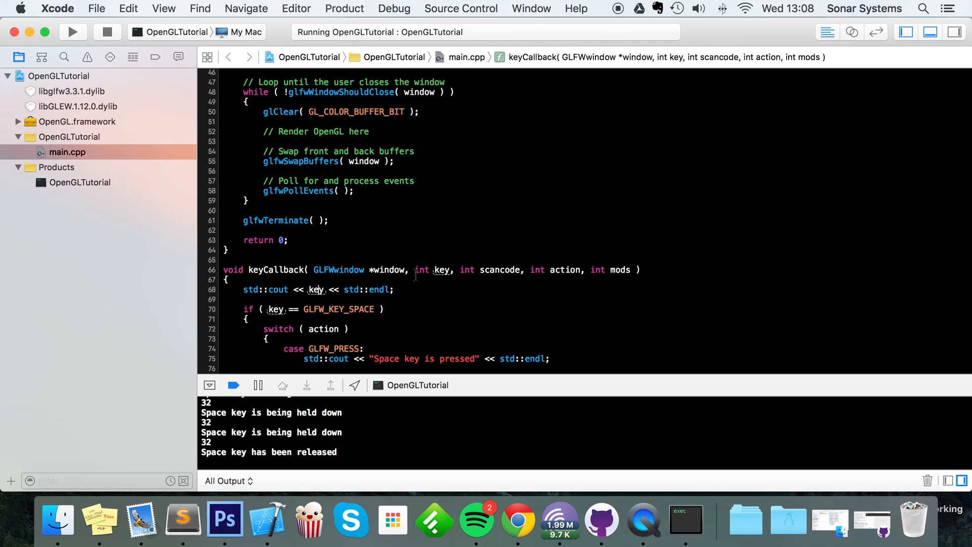
mouse_move(362, 195)
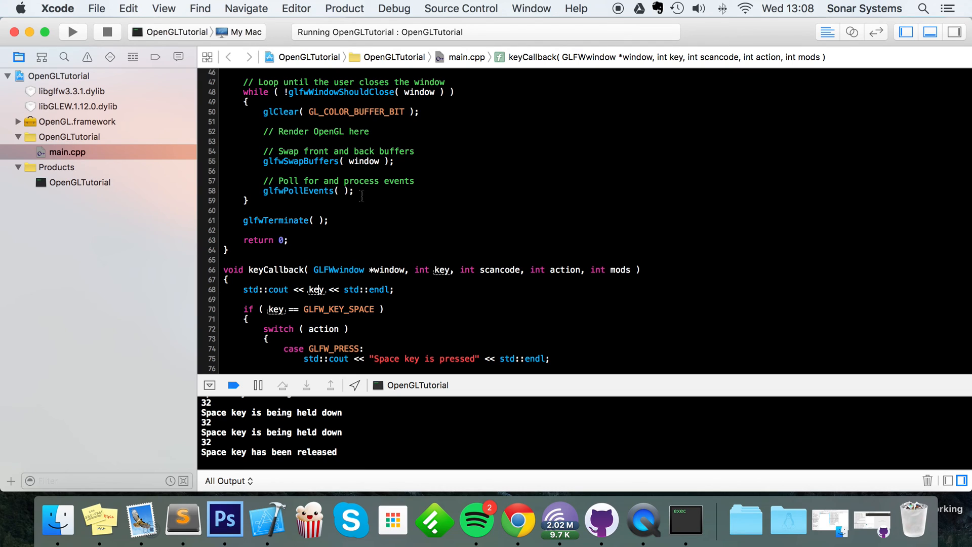
left_click_drag(328, 282, 366, 347)
type("glfwSetInputMode( window, GLFW_STICKY_KEYS, 1 );")
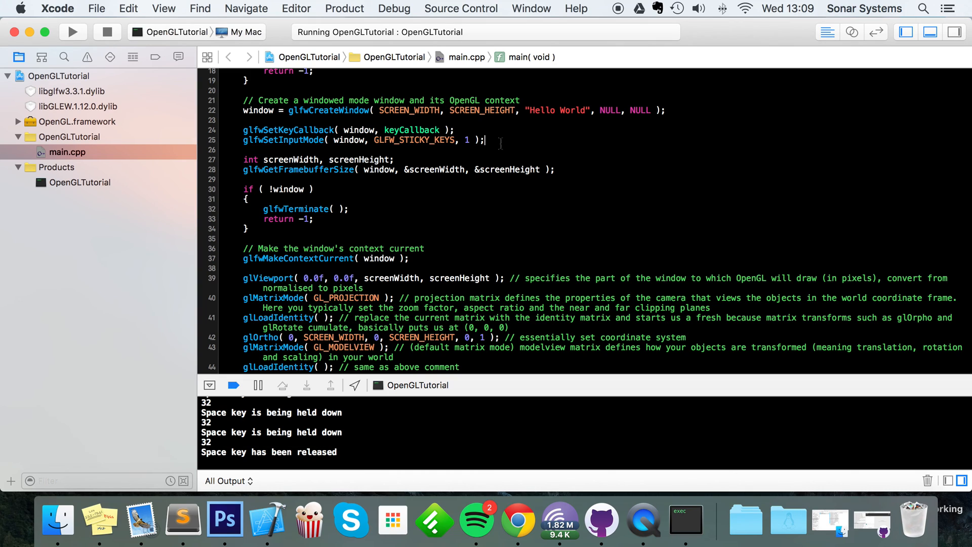
scroll("down", 3)
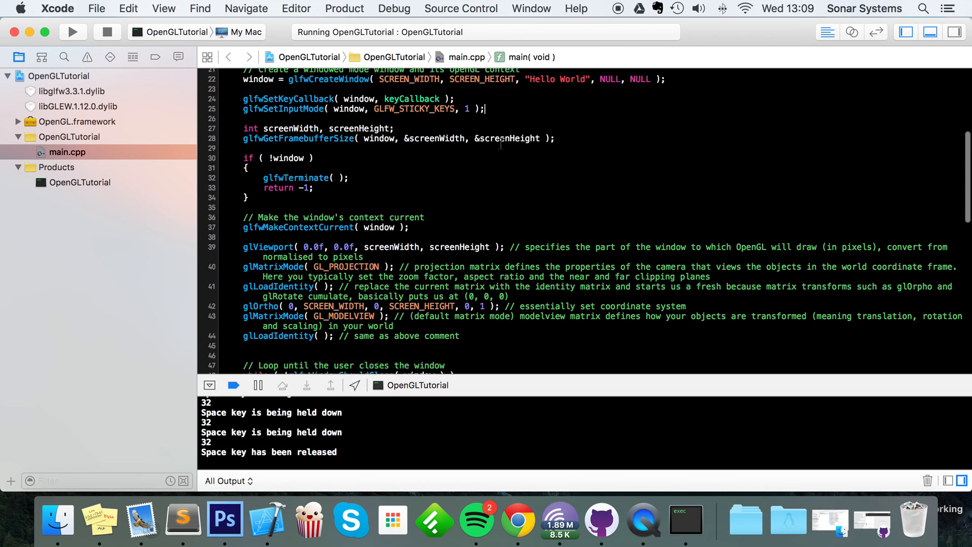
scroll("up", 3)
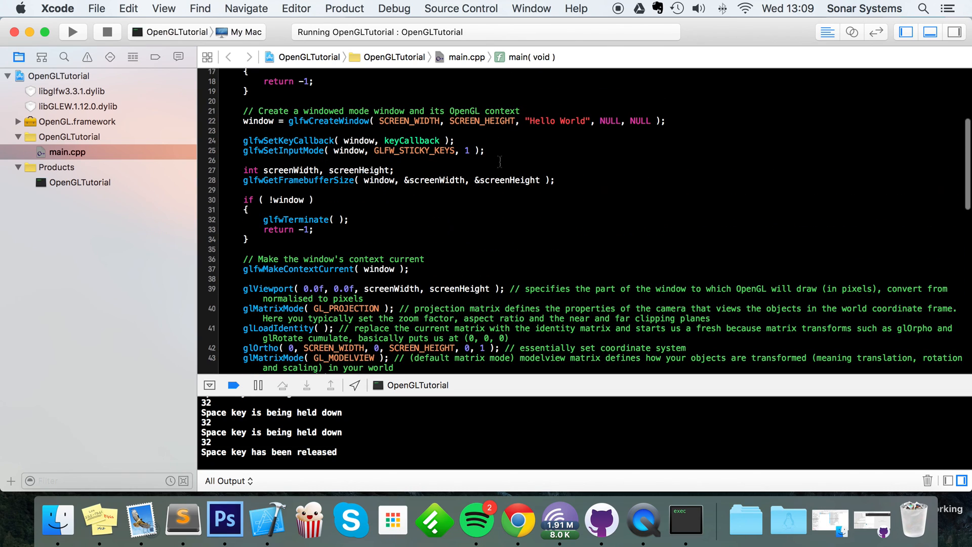